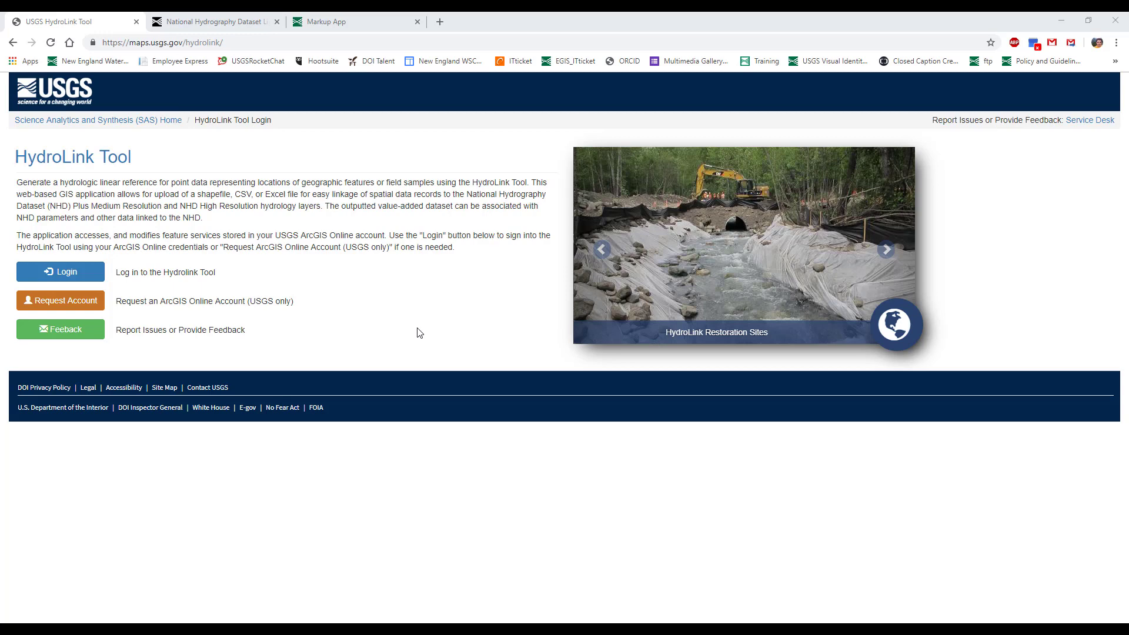
Step: Begin the HydroLink Tool login so the system-use warning notice appears
click(886, 250)
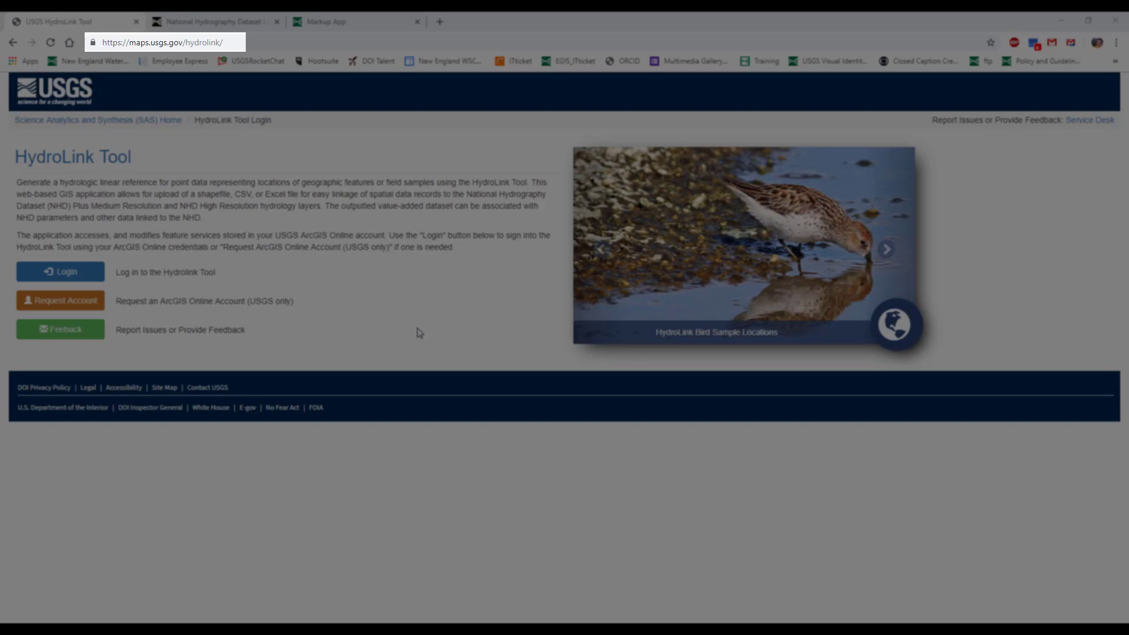
click(887, 249)
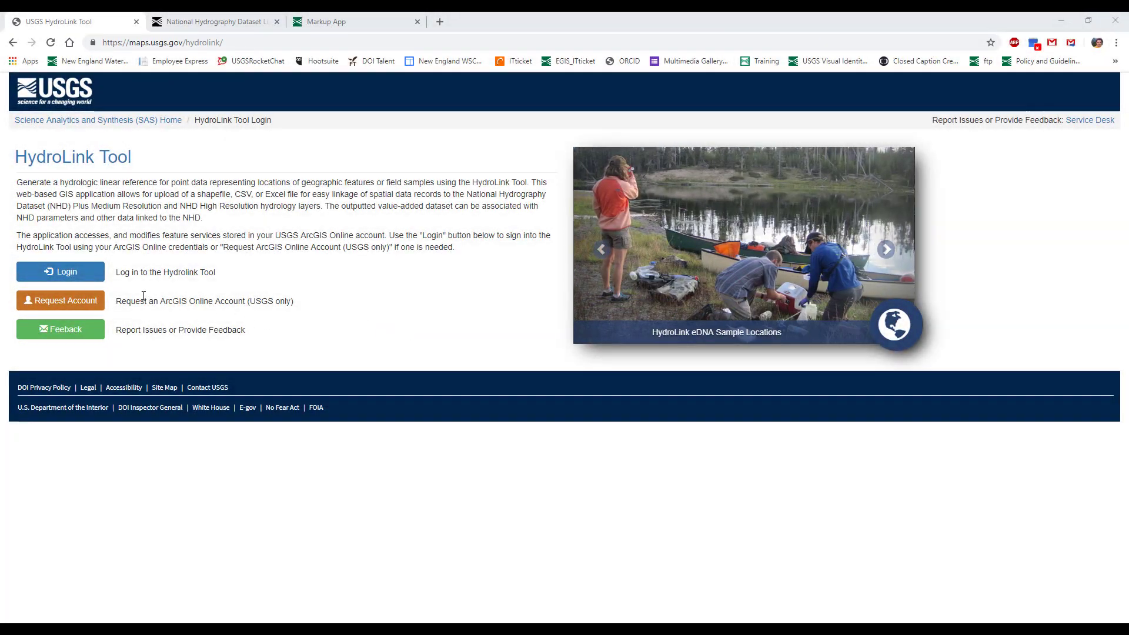
click(60, 272)
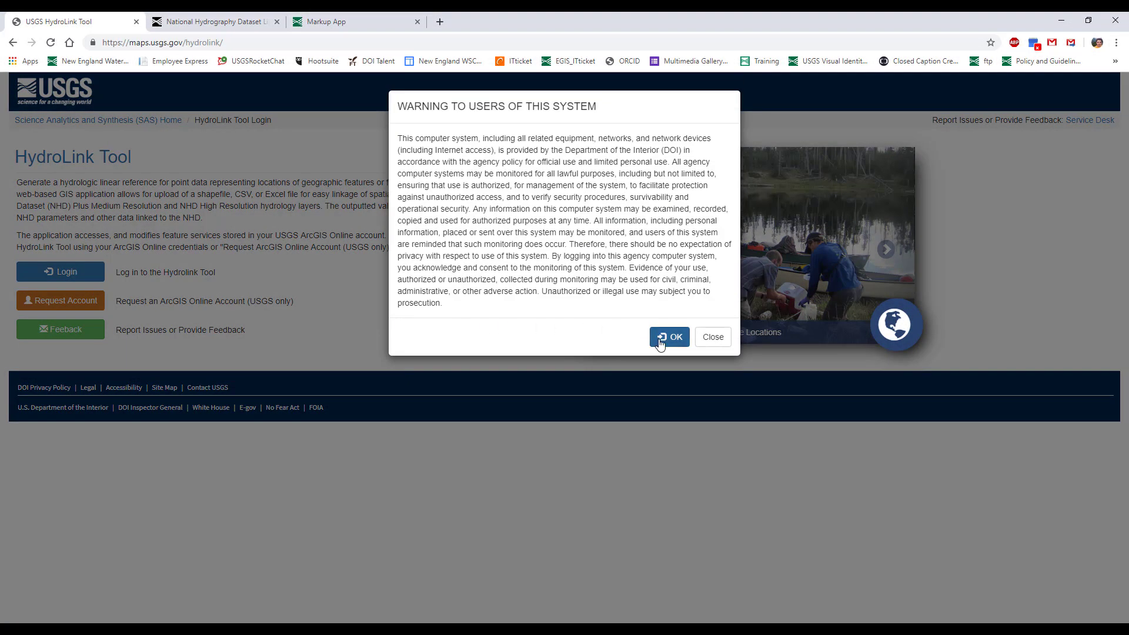
Step: Accept the warning and sign in to ArcGIS Online as rkalmon_USGS
click(668, 338)
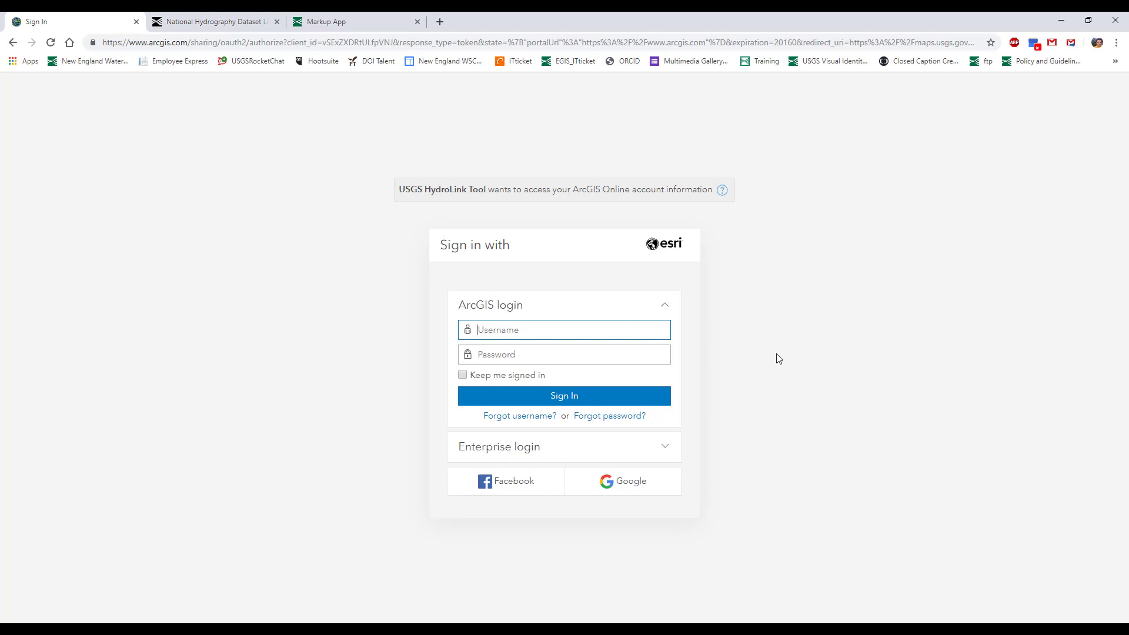
text(rkalmon)
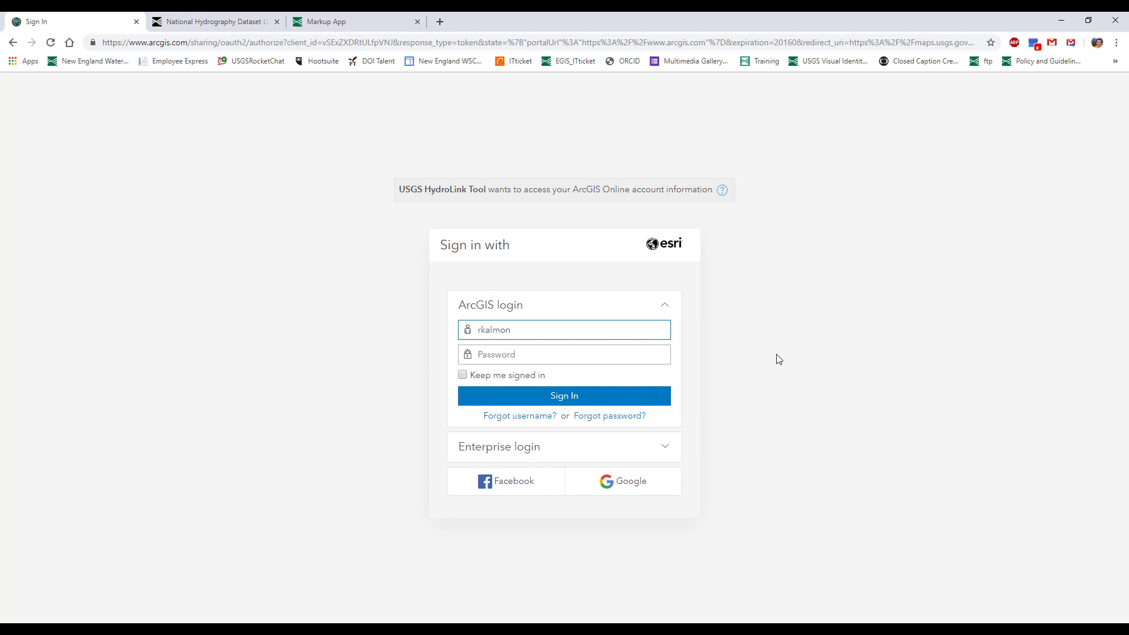
text(_USGS)
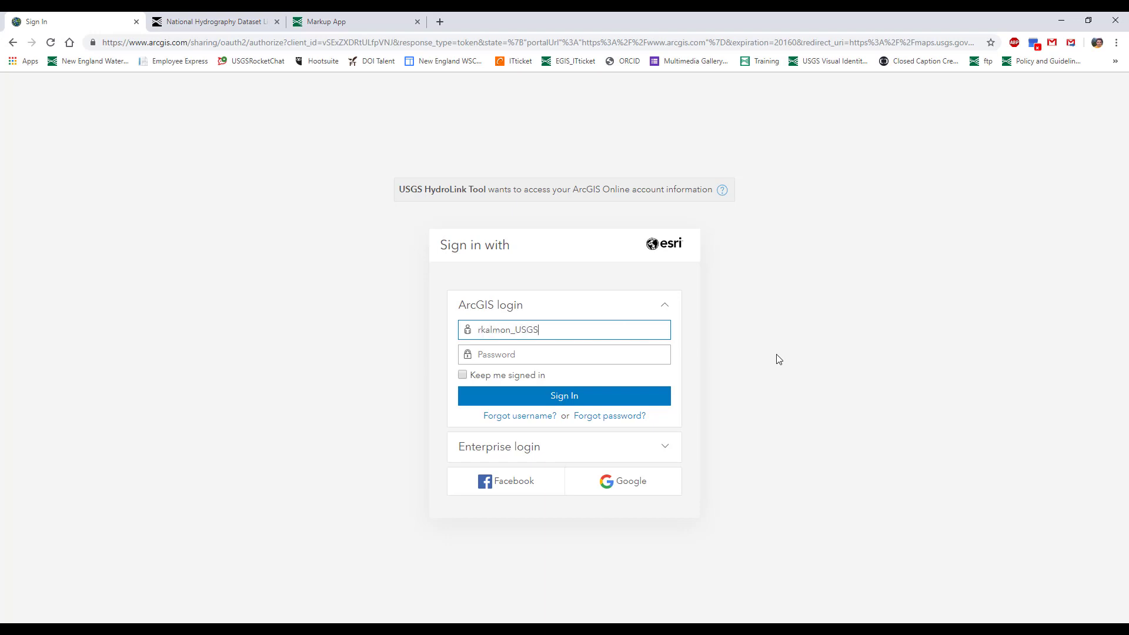
text(•••)
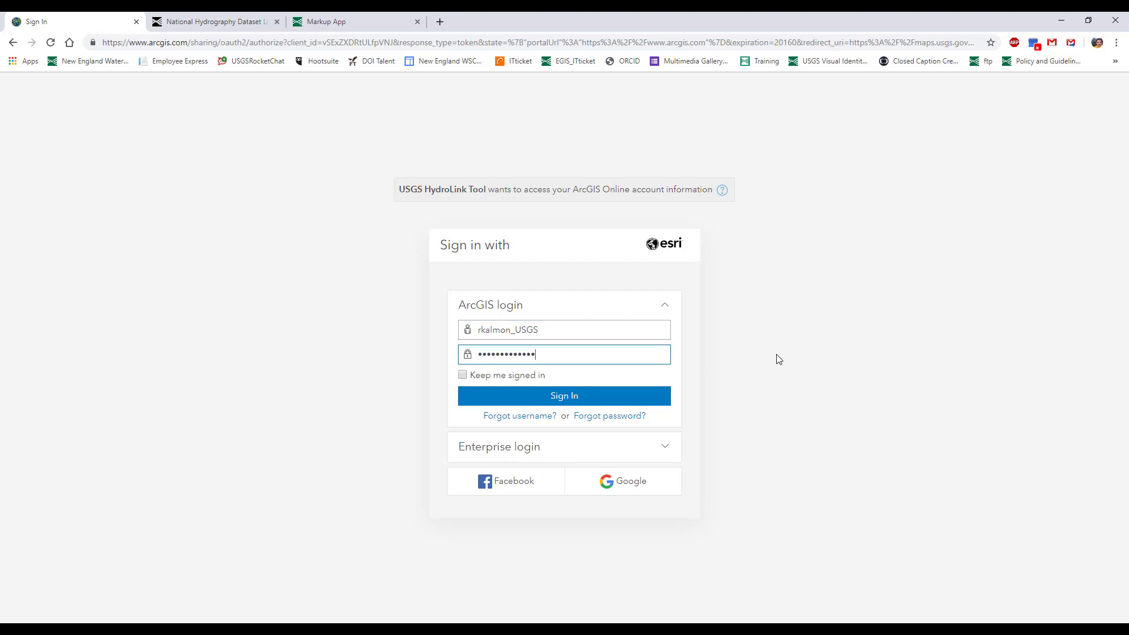
click(564, 395)
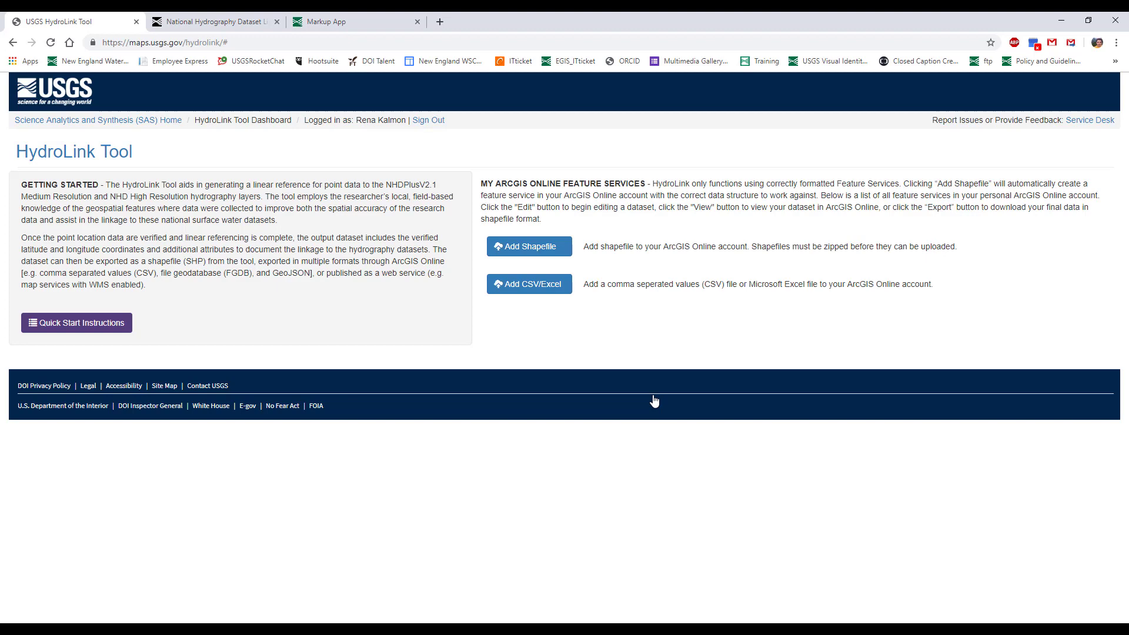
Step: Upload test_hlt_sm.zip from Downloads as a new feature service named TESTdata1
click(528, 246)
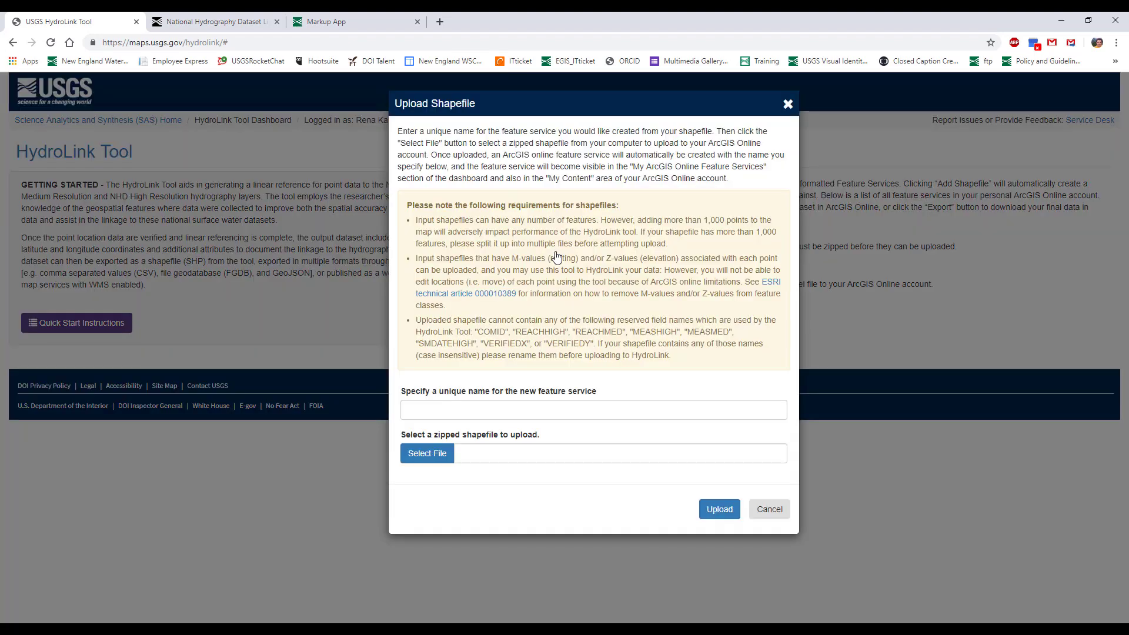
mouse_move(624, 385)
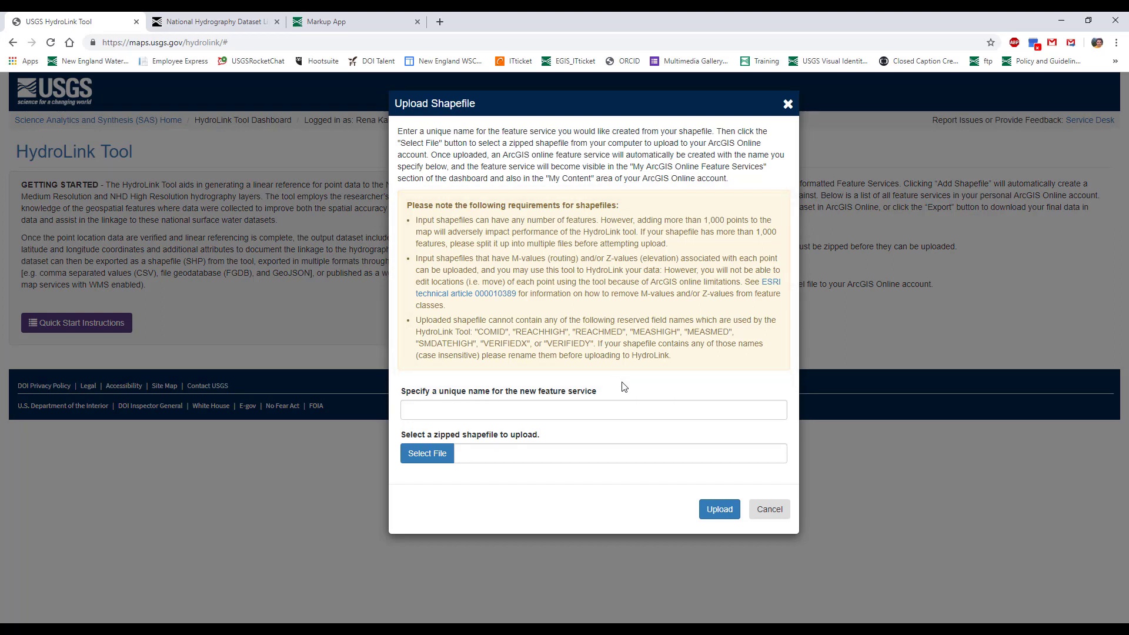
text(TE)
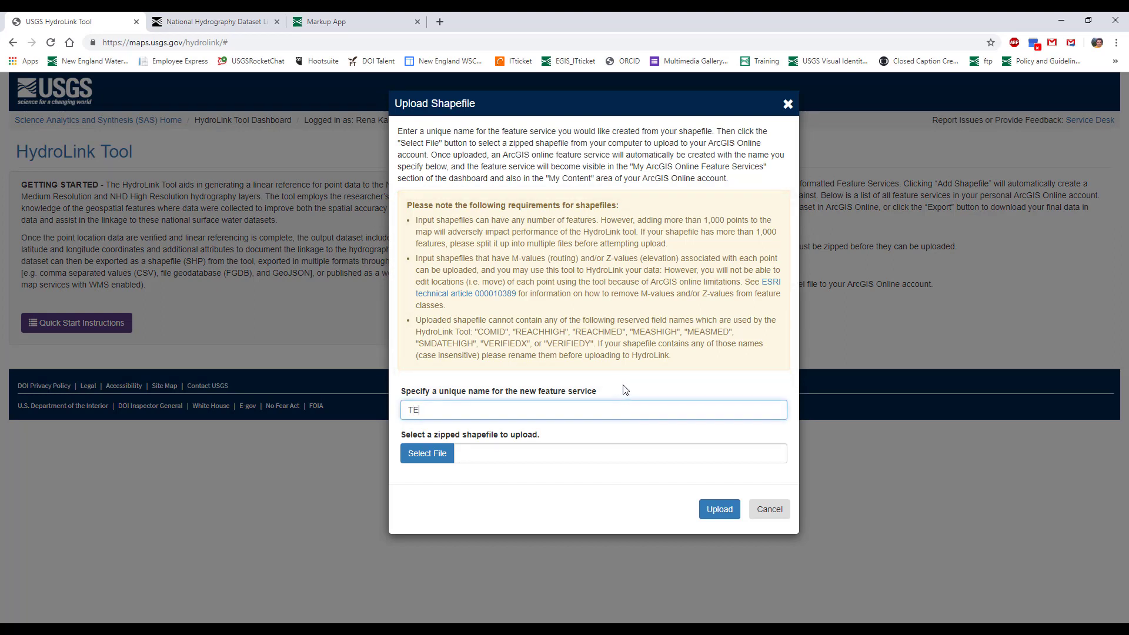
text(STdata)
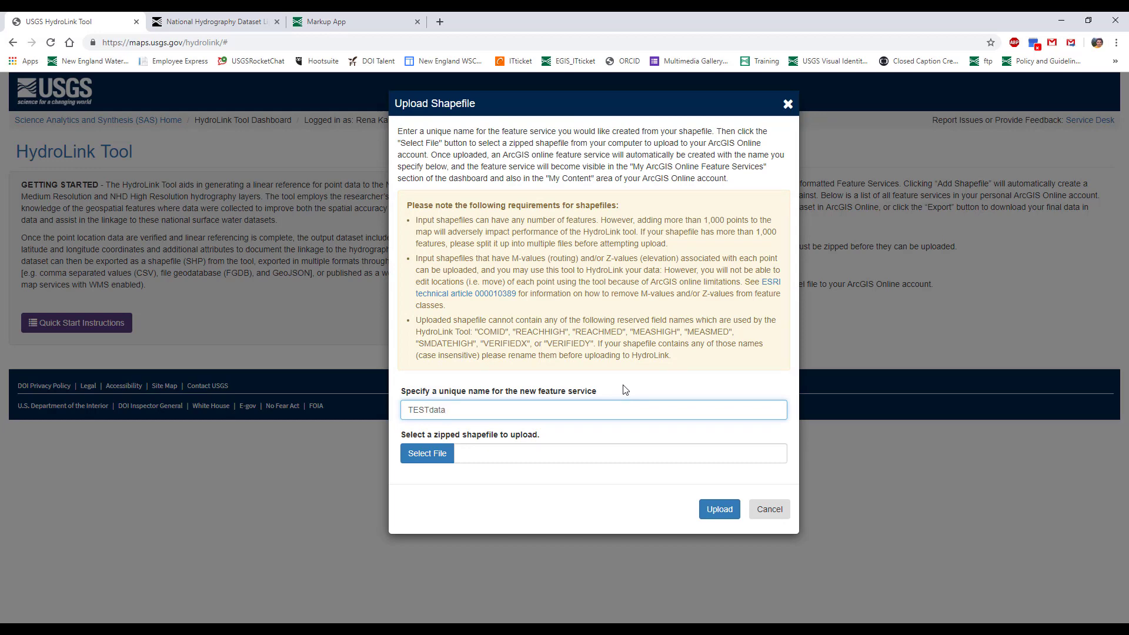
click(426, 453)
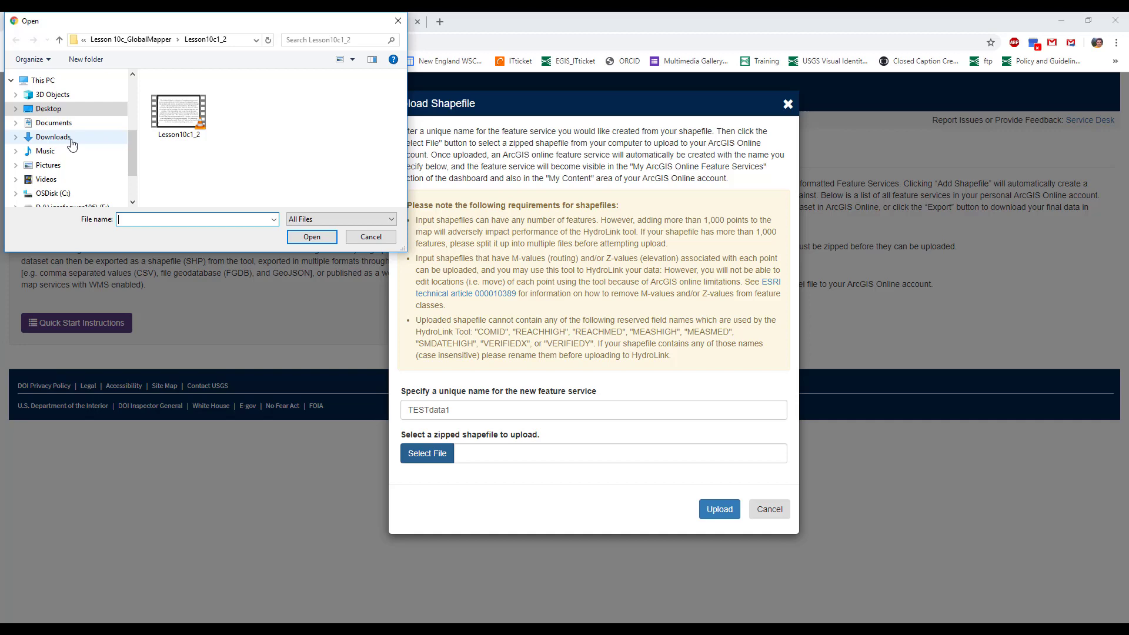
click(54, 137)
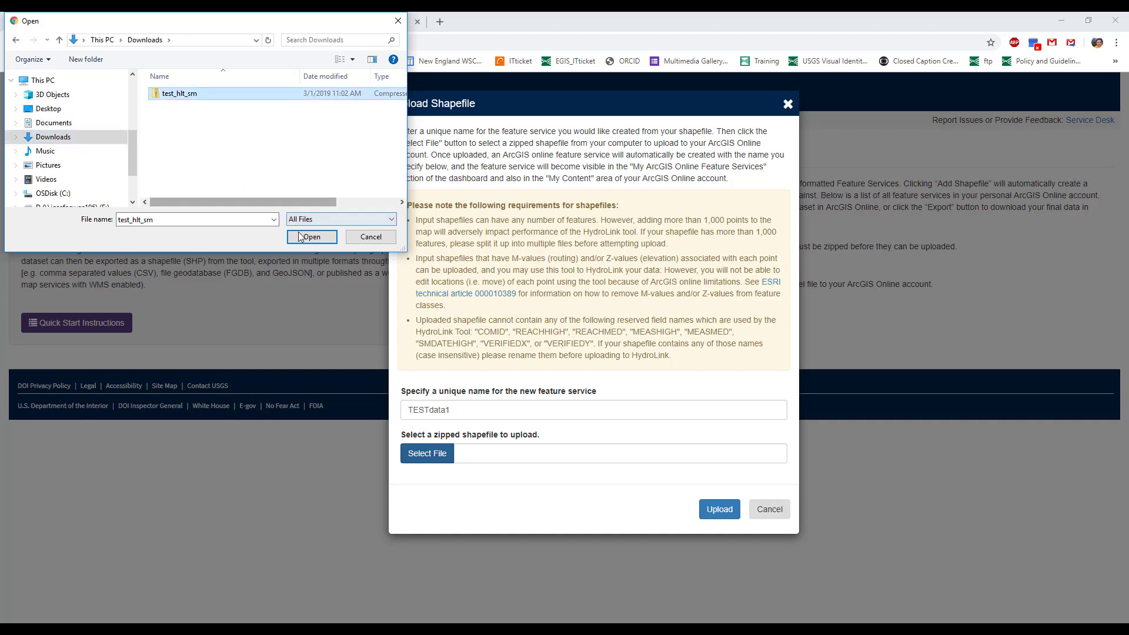
click(311, 236)
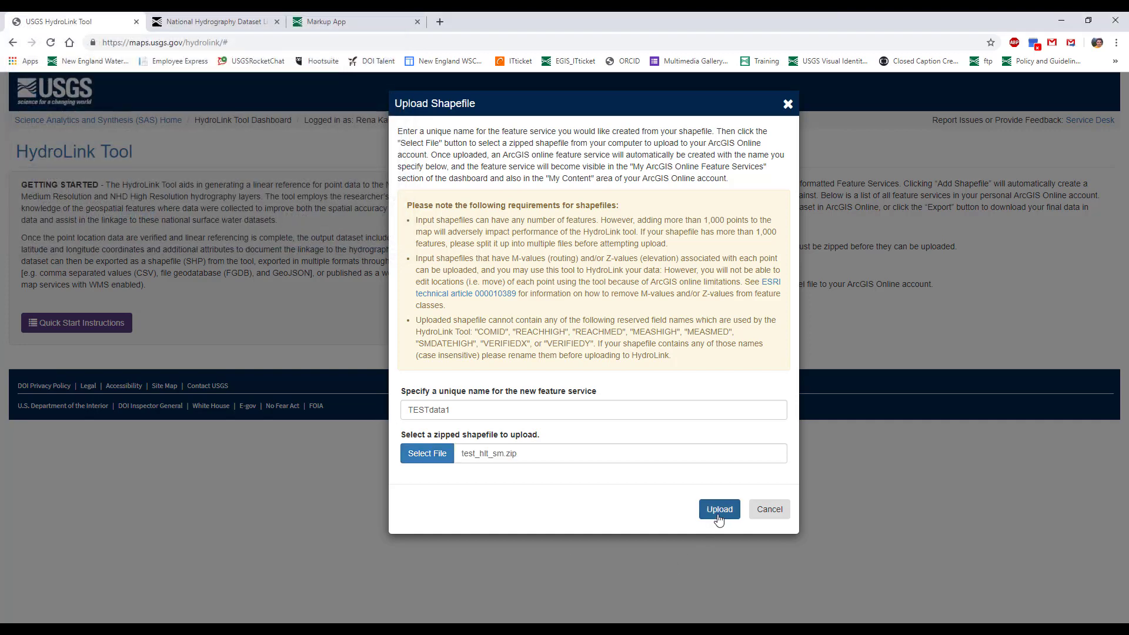
click(717, 510)
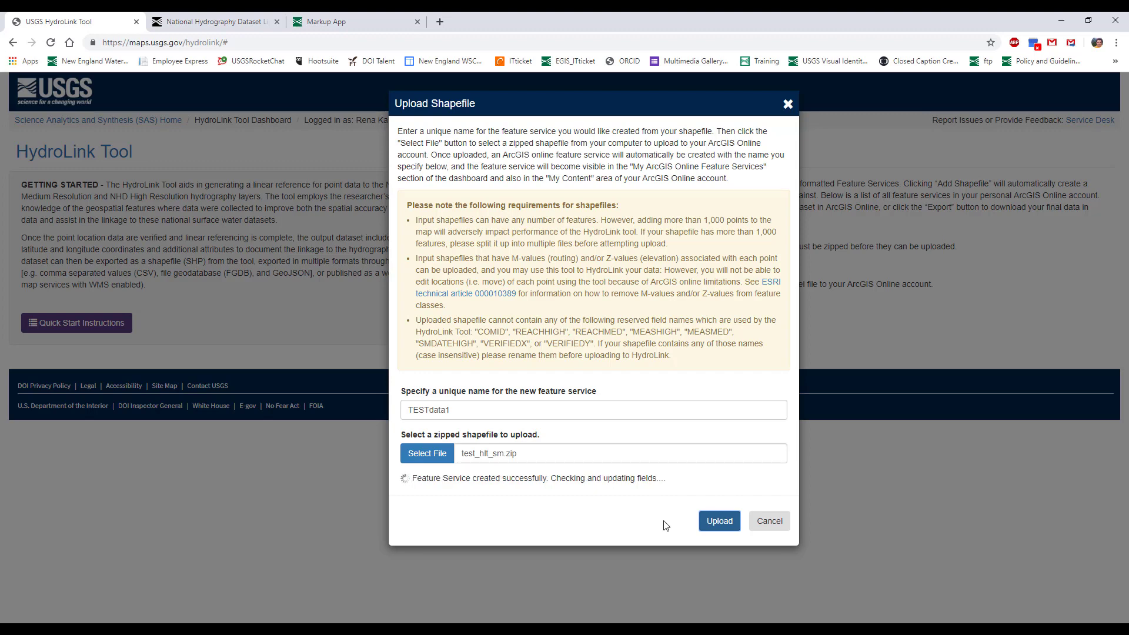
click(718, 521)
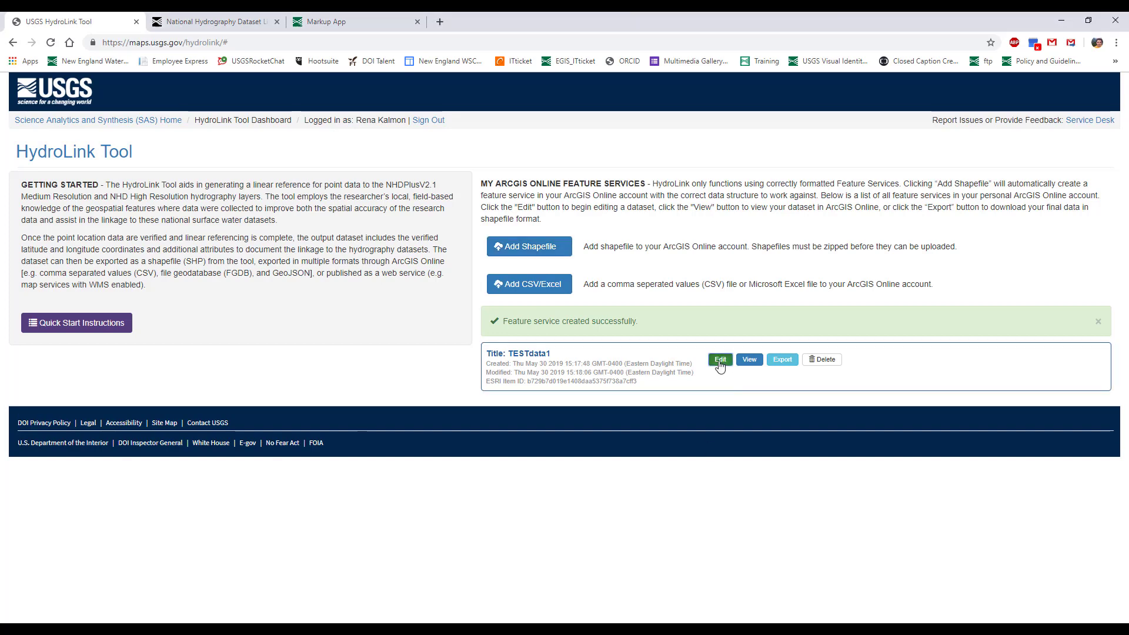
Step: Open TESTdata1 for editing and show the stream_nam column in its table
click(720, 360)
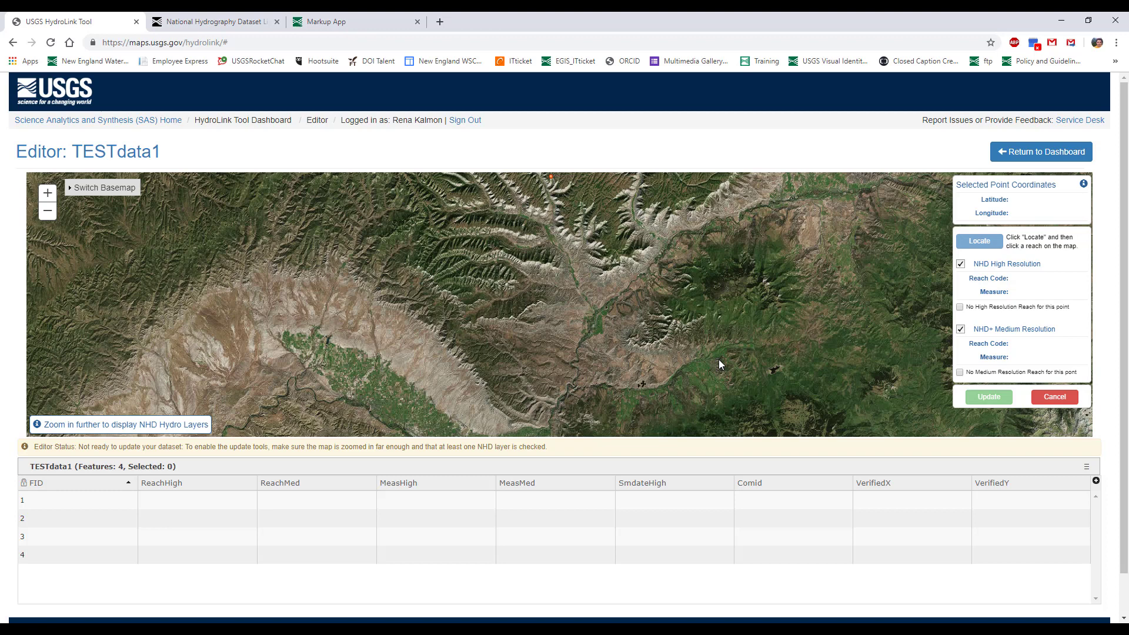
mouse_move(1089, 473)
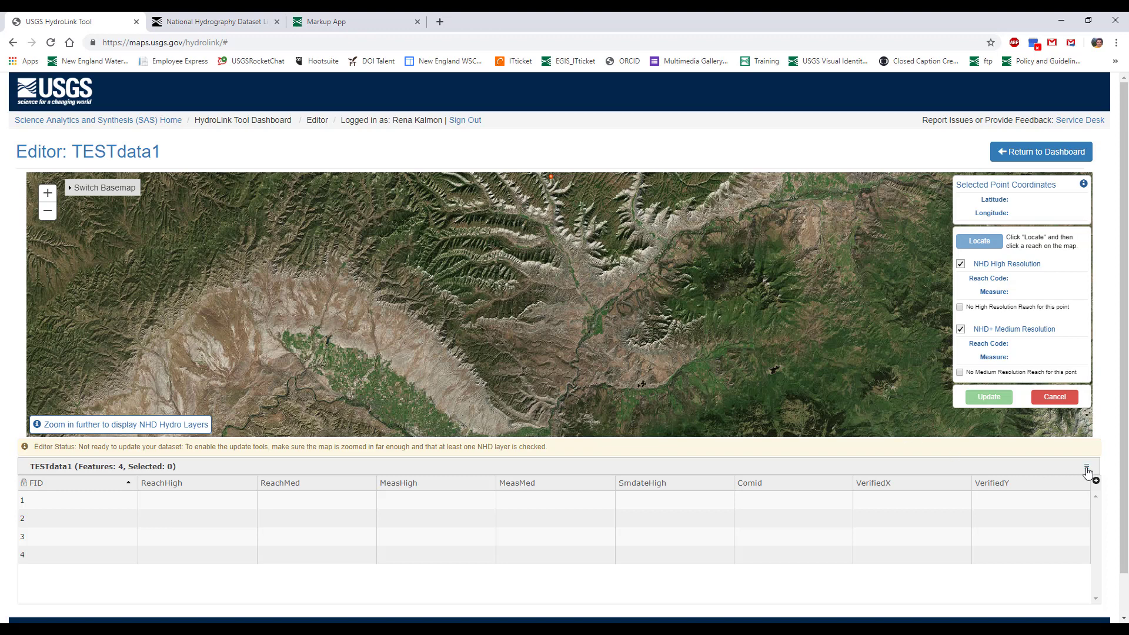
click(1087, 468)
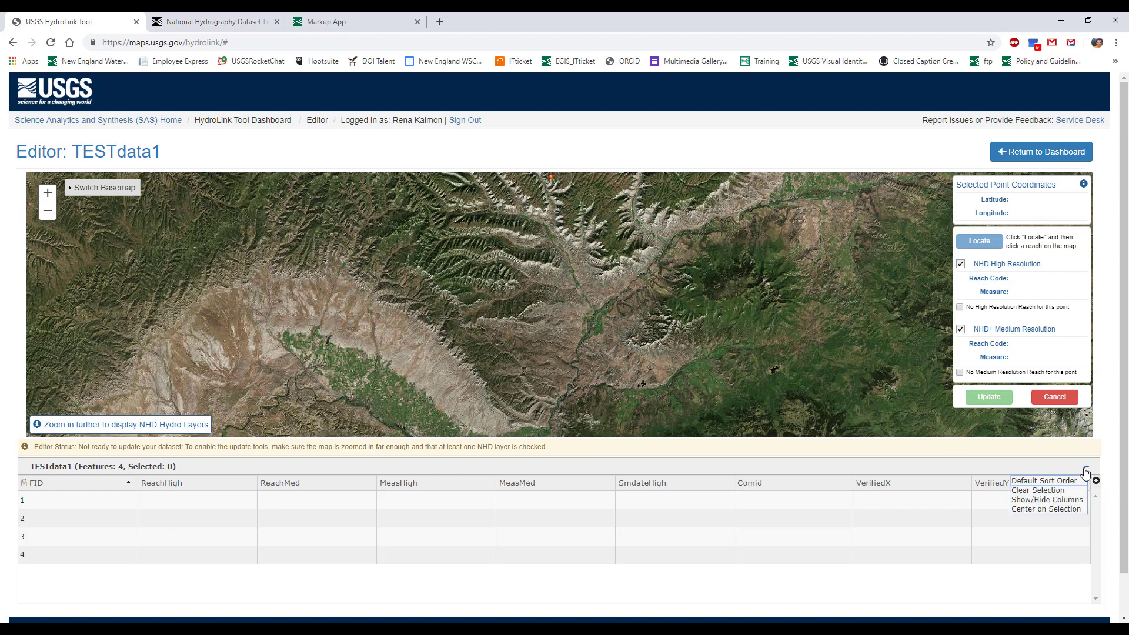
click(1049, 500)
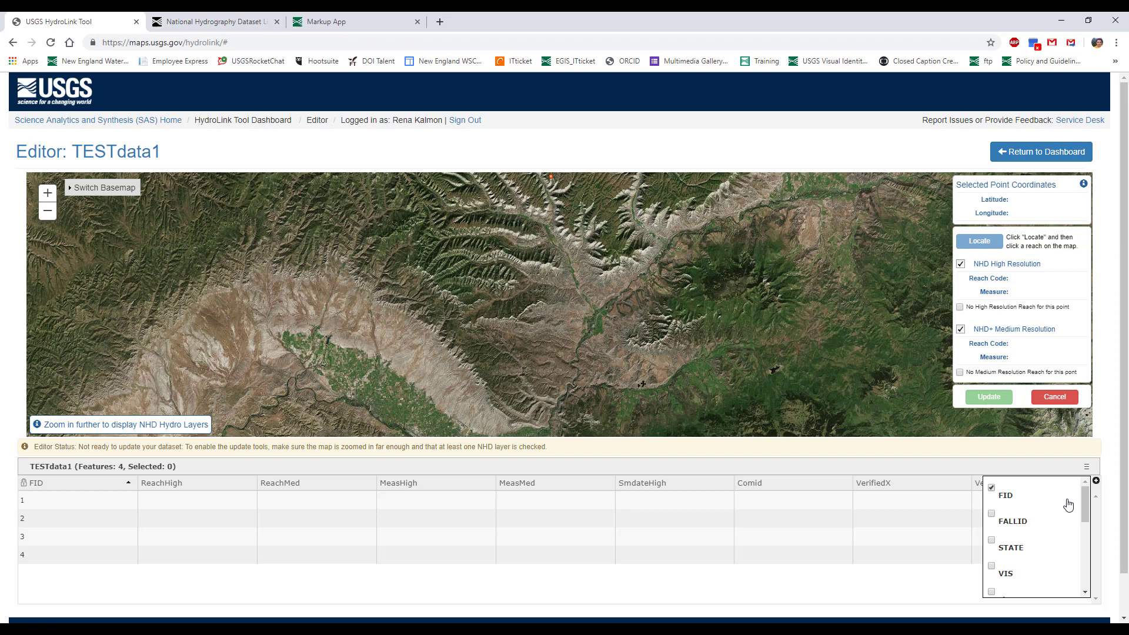
mouse_move(1005, 497)
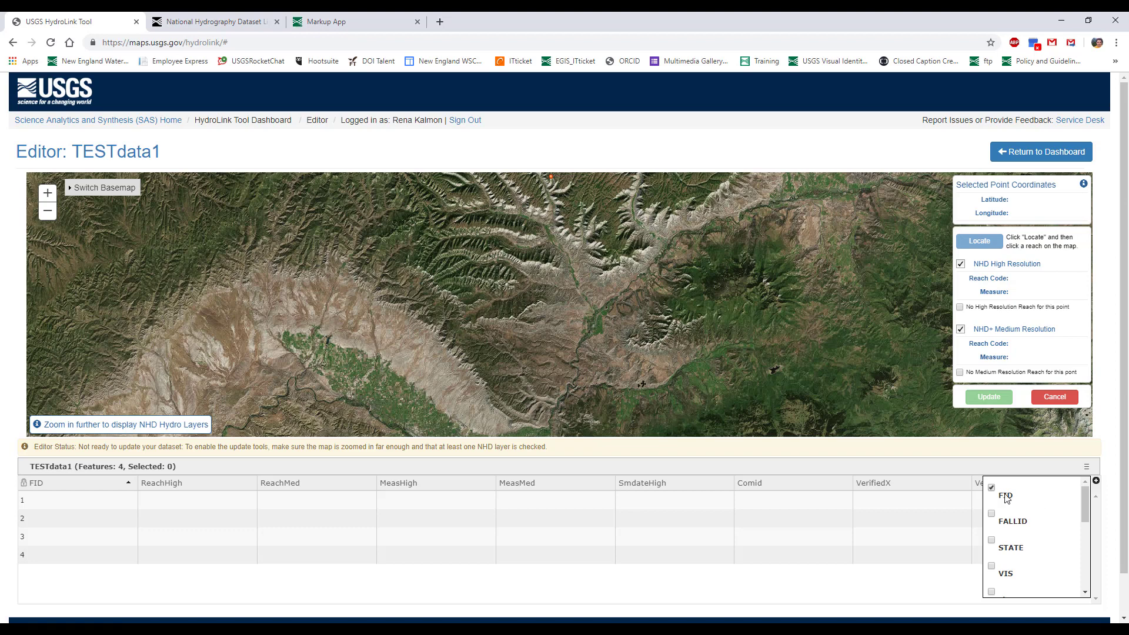
scroll(down, 3)
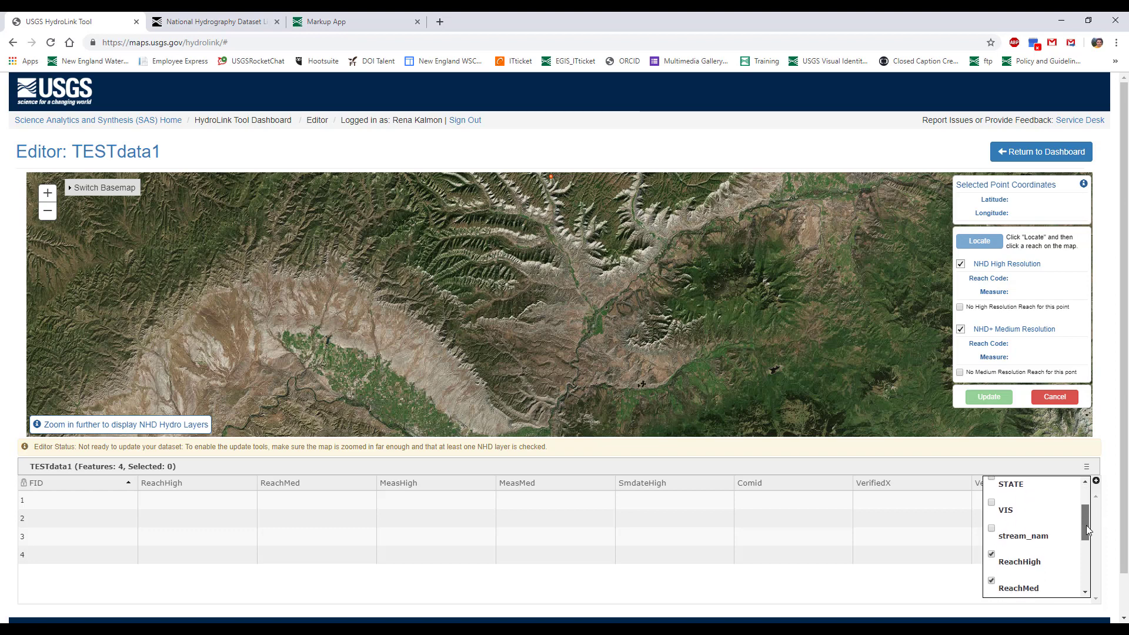
click(992, 524)
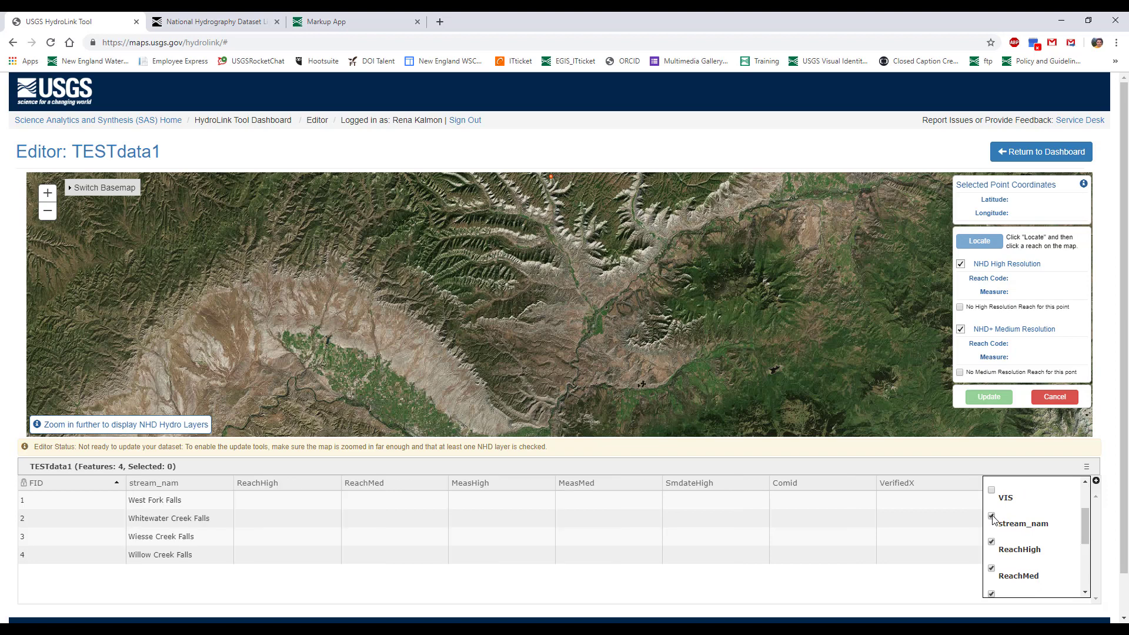
mouse_move(1017, 521)
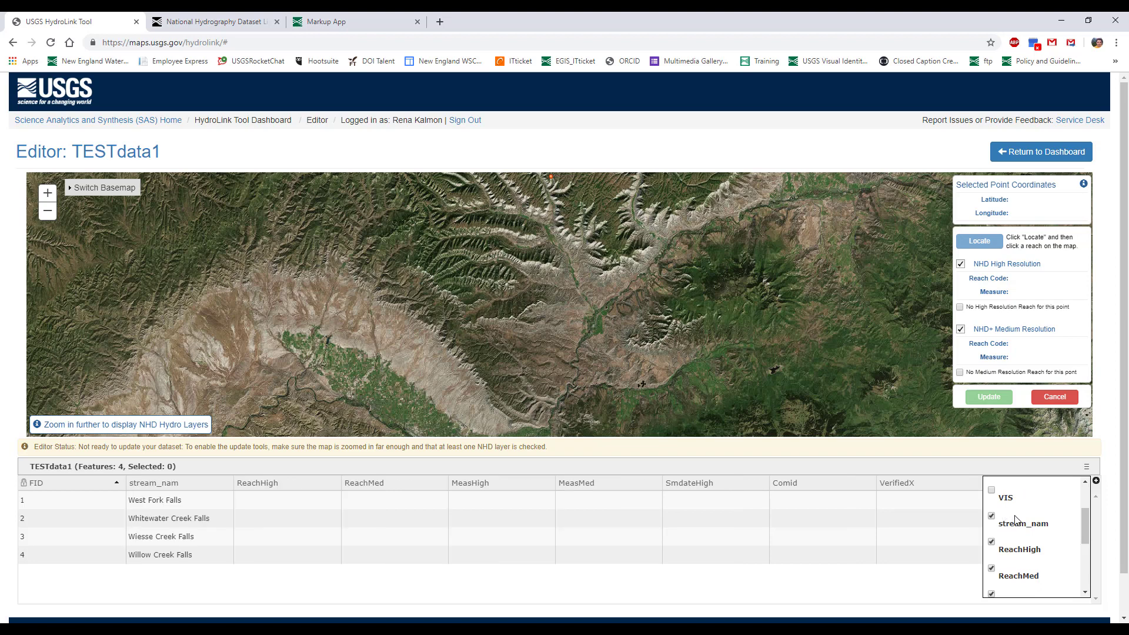
mouse_move(102, 187)
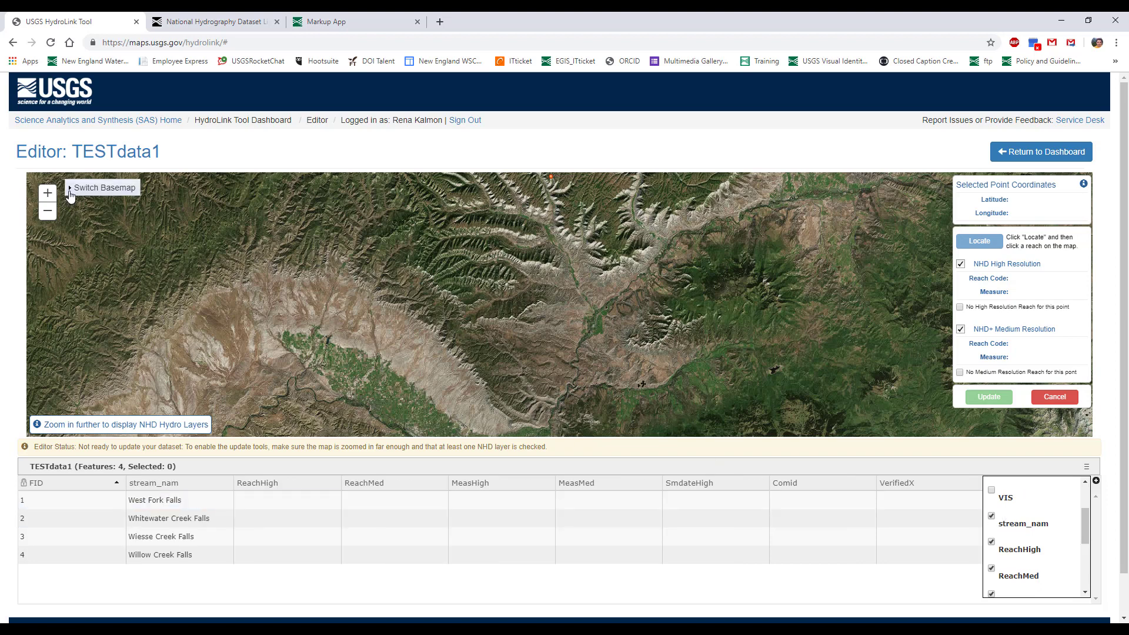
Step: Preview a topographic basemap, then switch back to satellite imagery
click(102, 189)
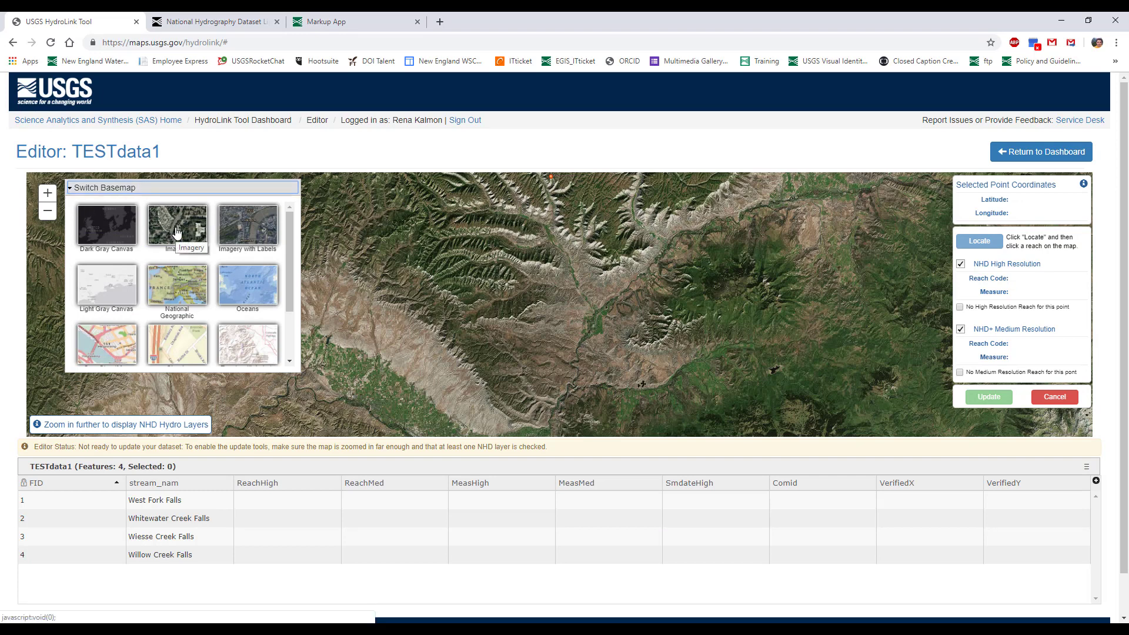
mouse_move(237, 341)
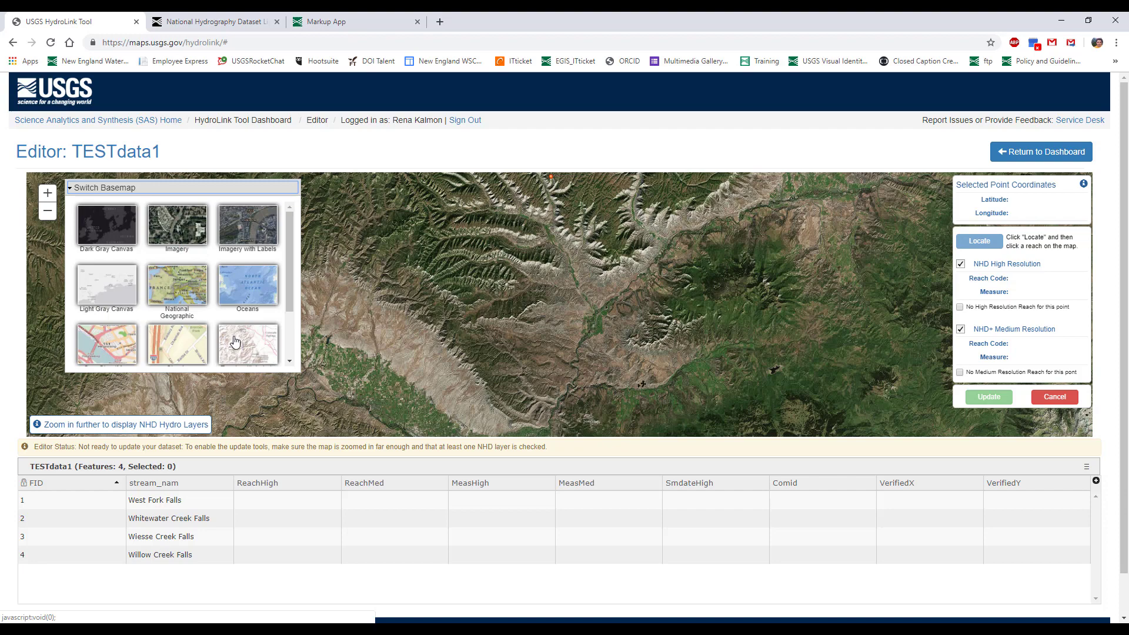
click(246, 342)
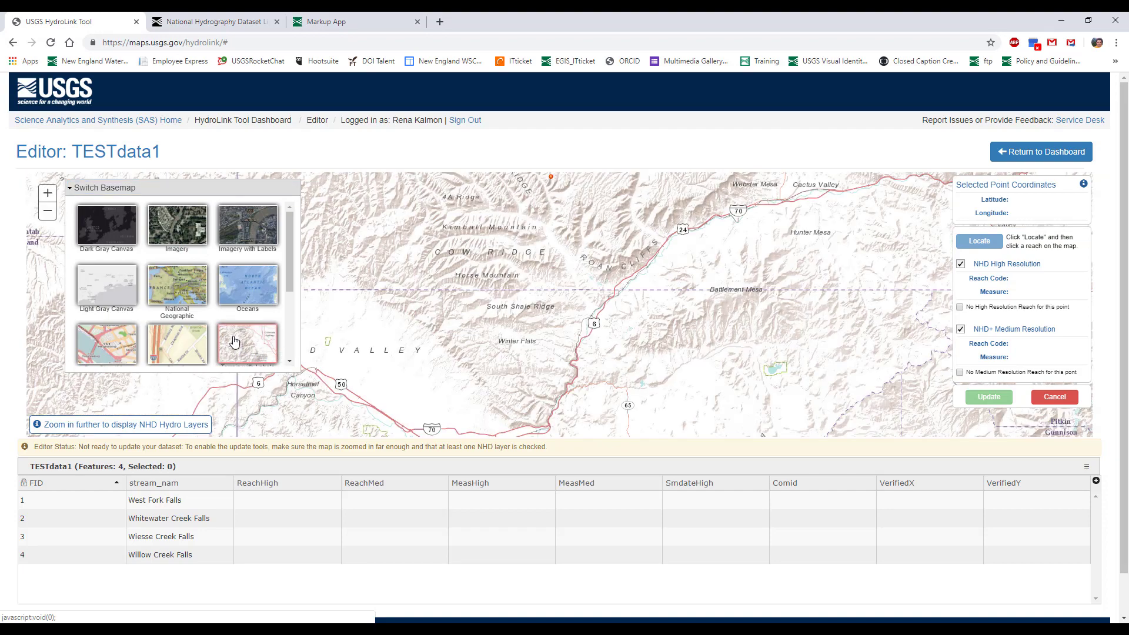
mouse_move(177, 226)
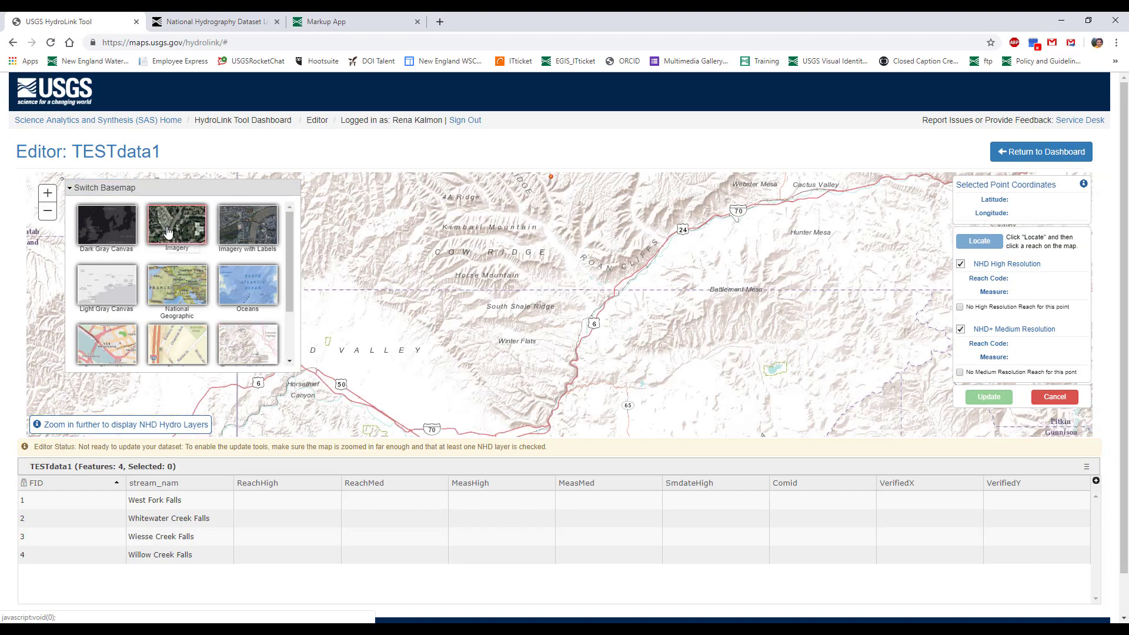
click(177, 224)
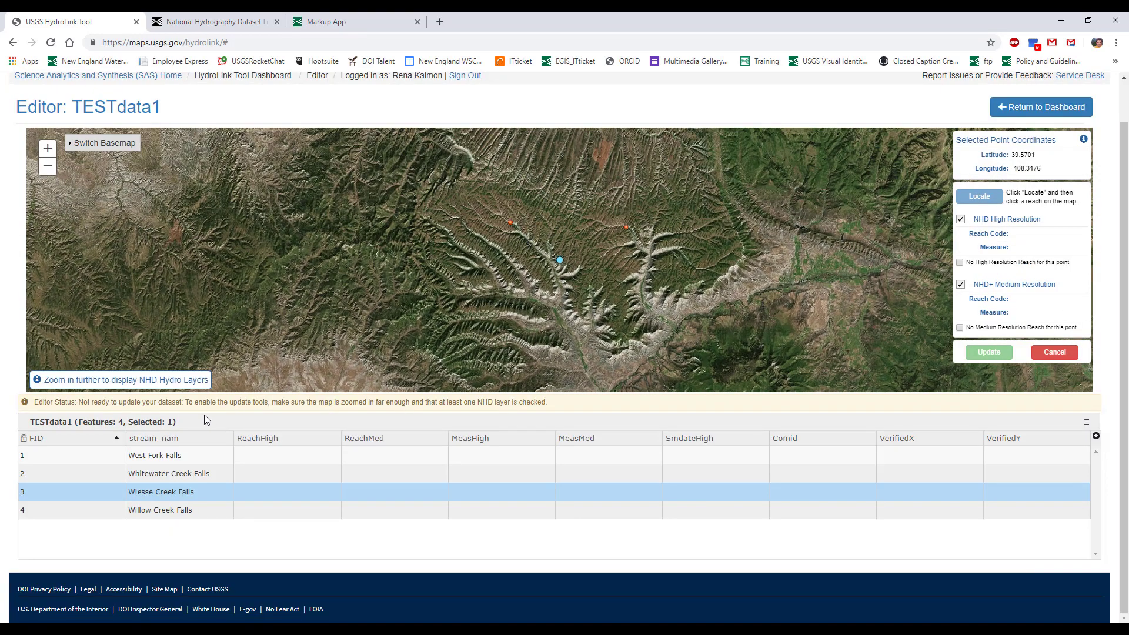
Step: Select the West Fork Falls point and zoom in until NHD stream reaches display
click(65, 455)
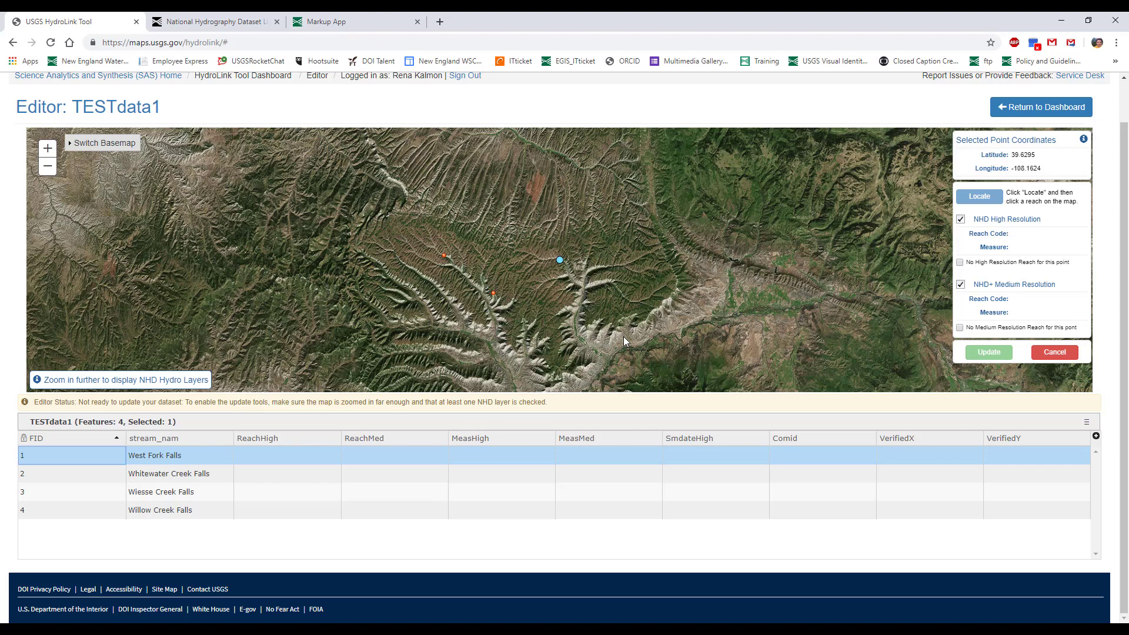
mouse_move(561, 265)
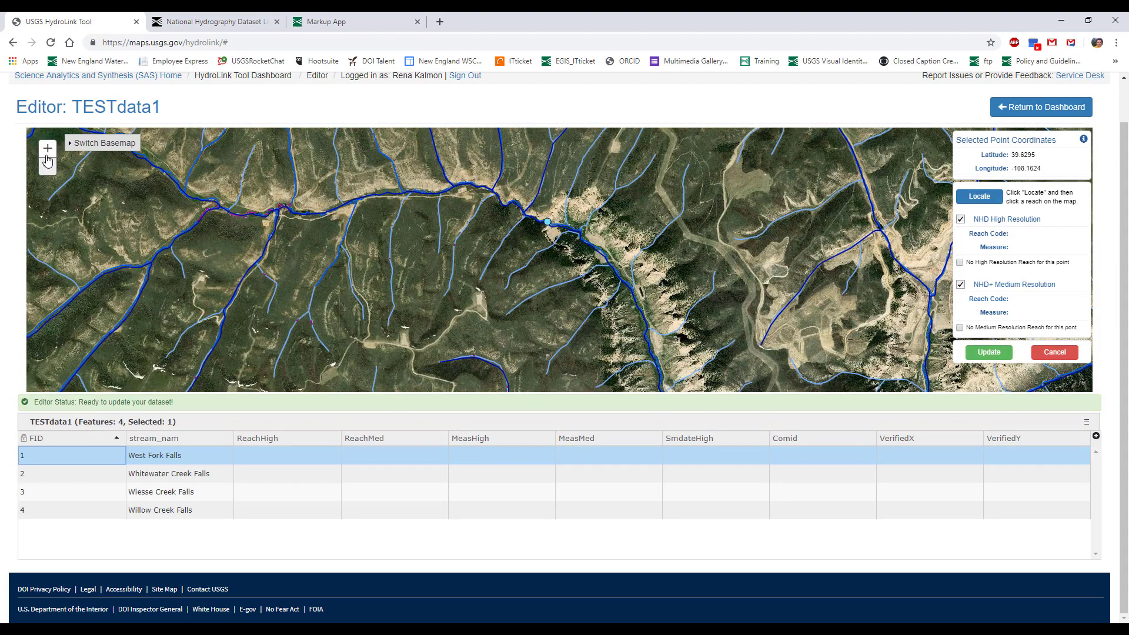
click(47, 149)
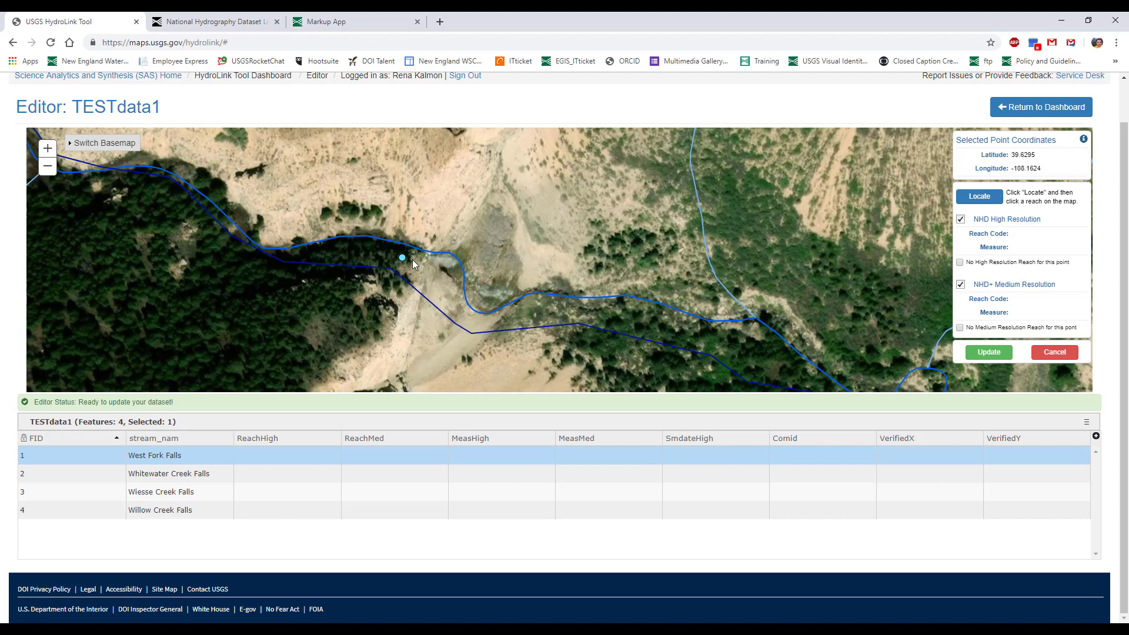
mouse_move(408, 261)
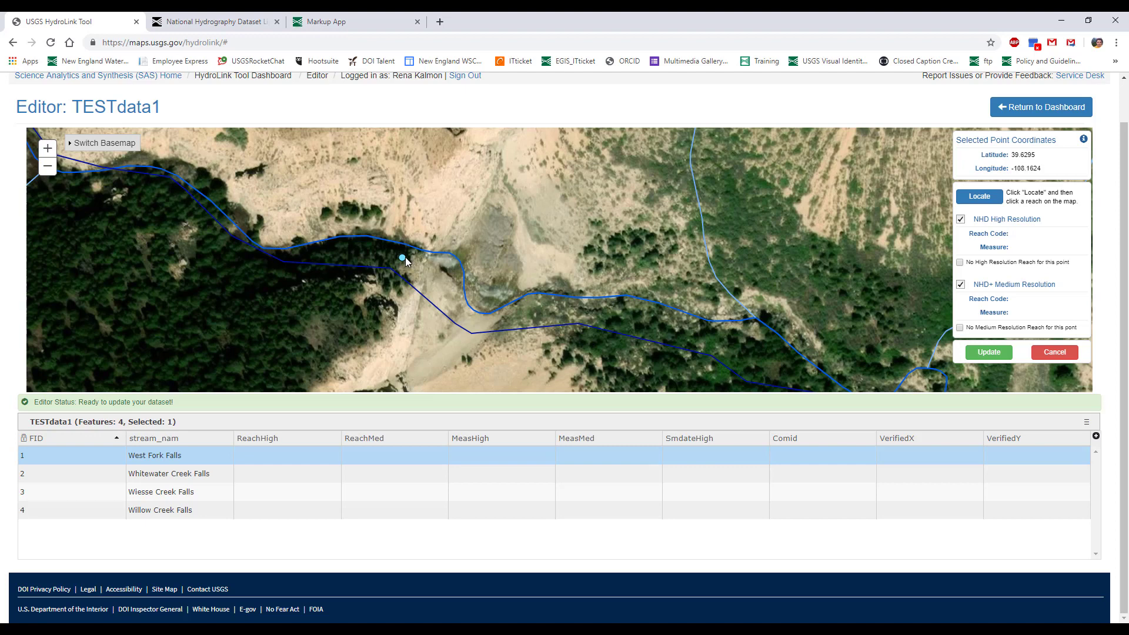
mouse_move(403, 263)
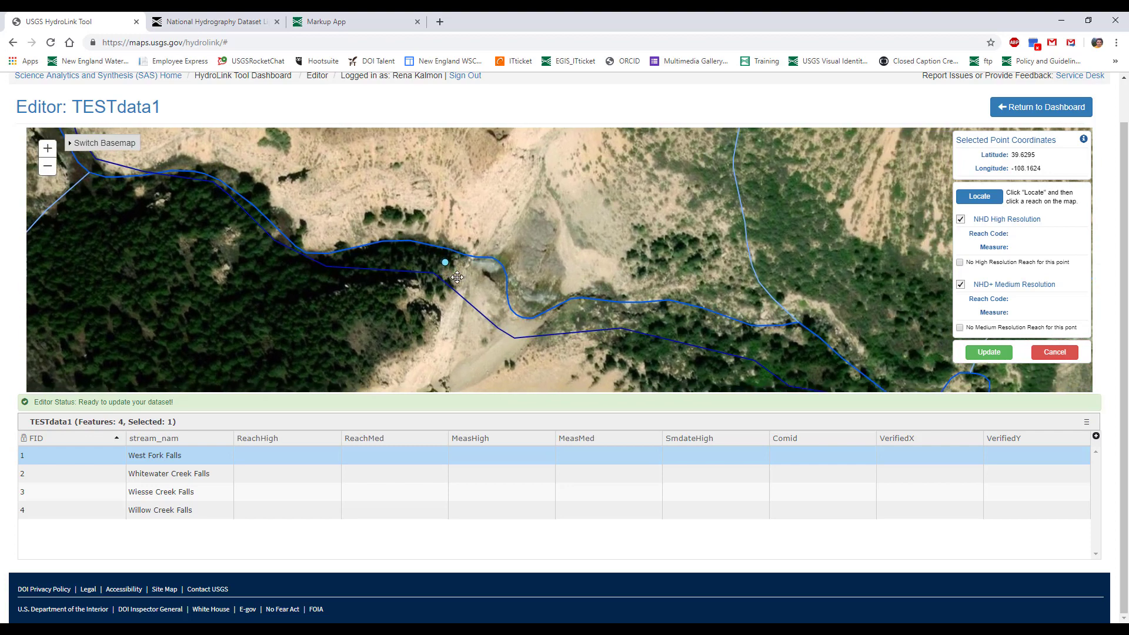
mouse_move(445, 267)
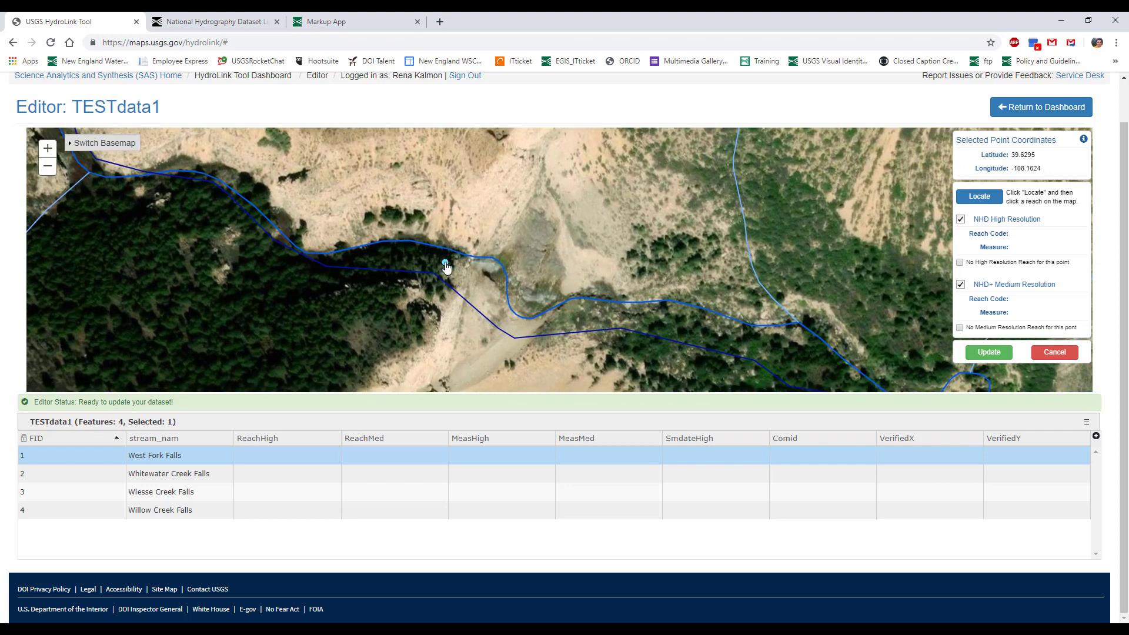
mouse_move(449, 254)
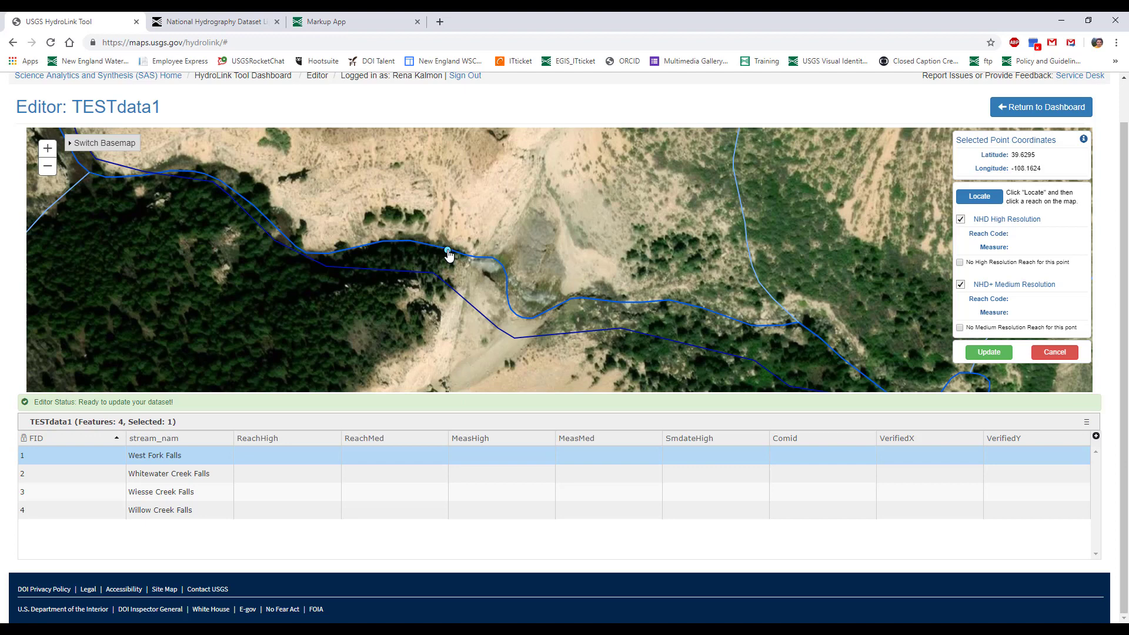
Step: Reposition the West Fork Falls point onto the adjacent blue stream line
click(448, 249)
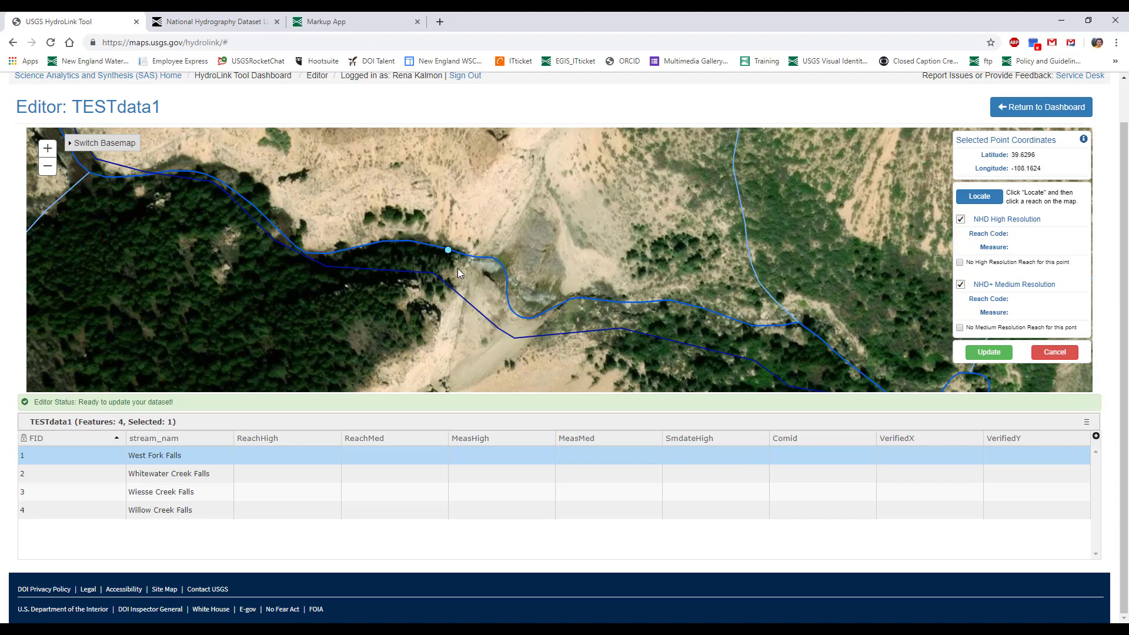
mouse_move(907, 223)
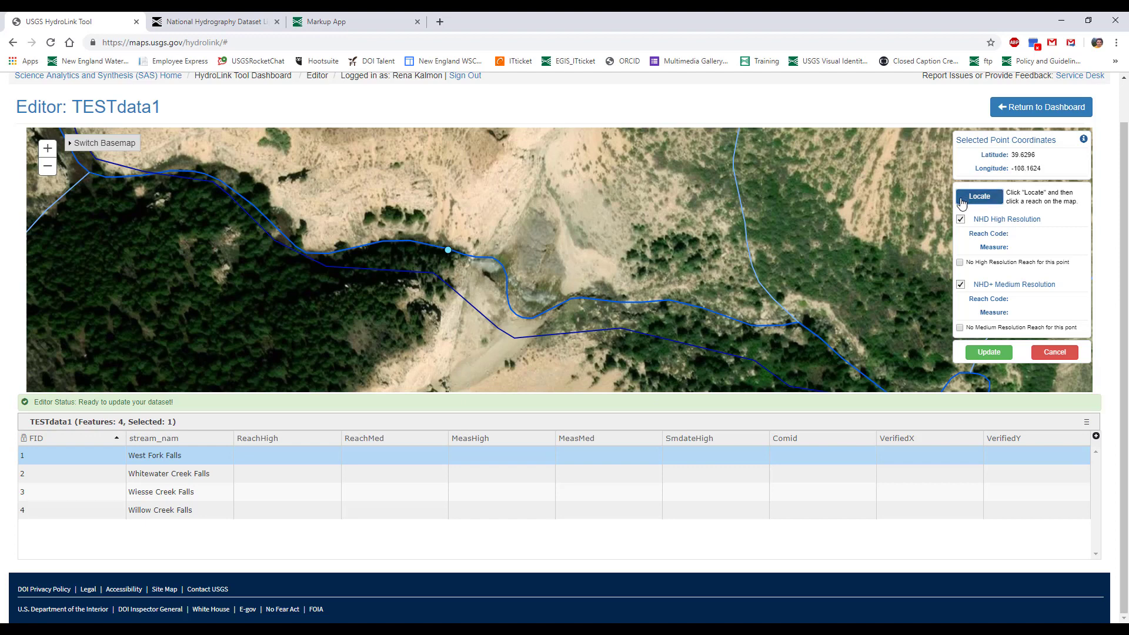
mouse_move(448, 253)
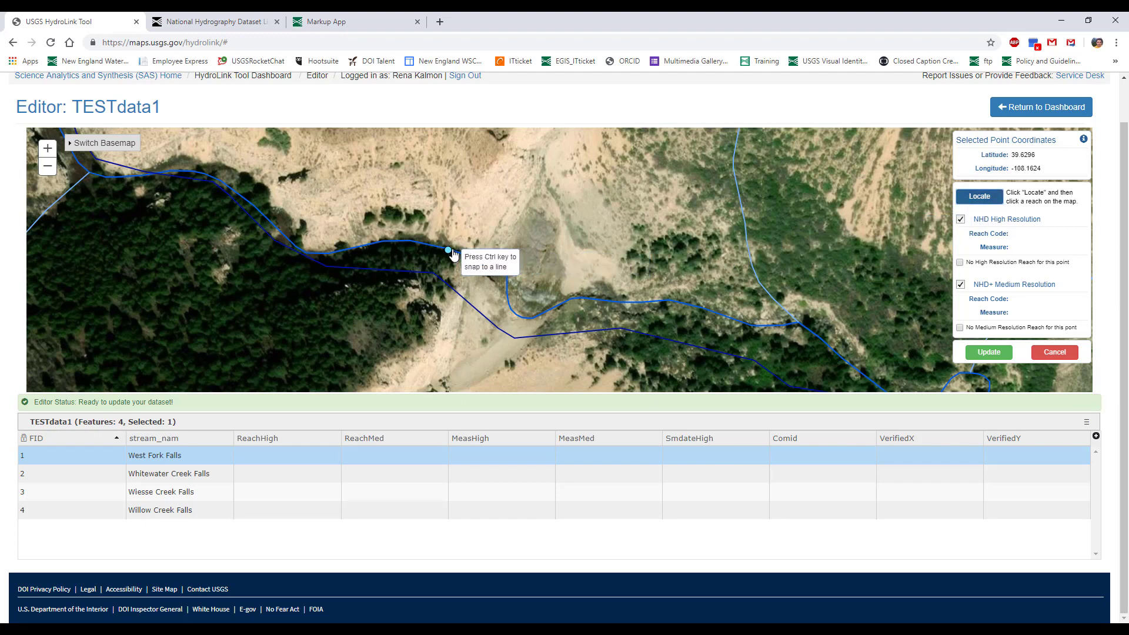
Step: Locate the stream beneath the point to fill NHD High and Medium reach codes and measures
click(452, 253)
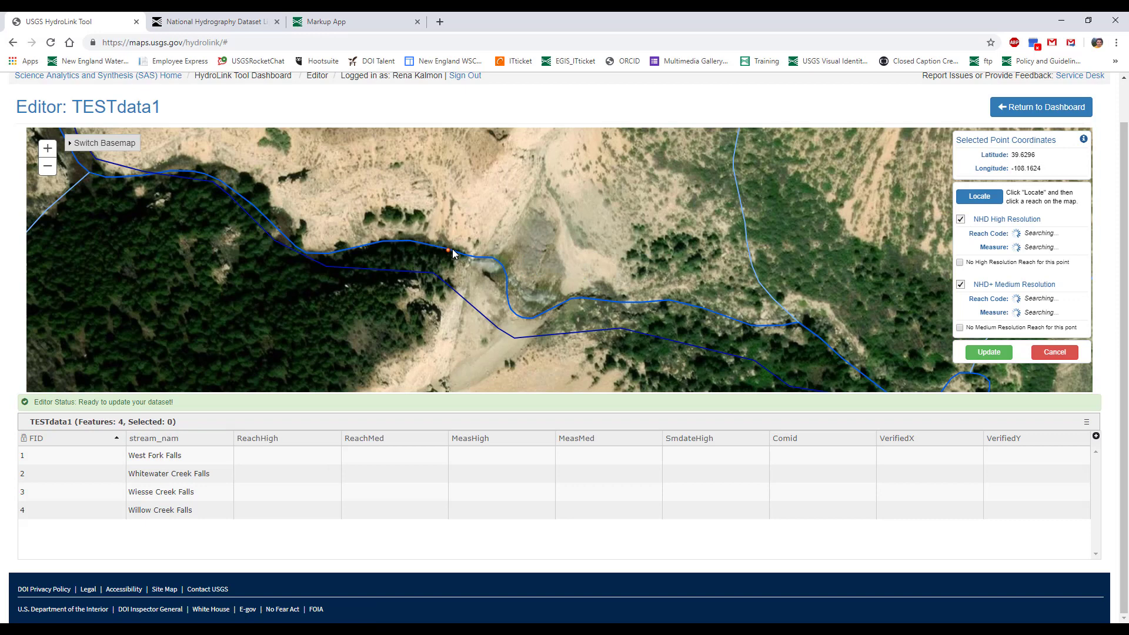
click(452, 253)
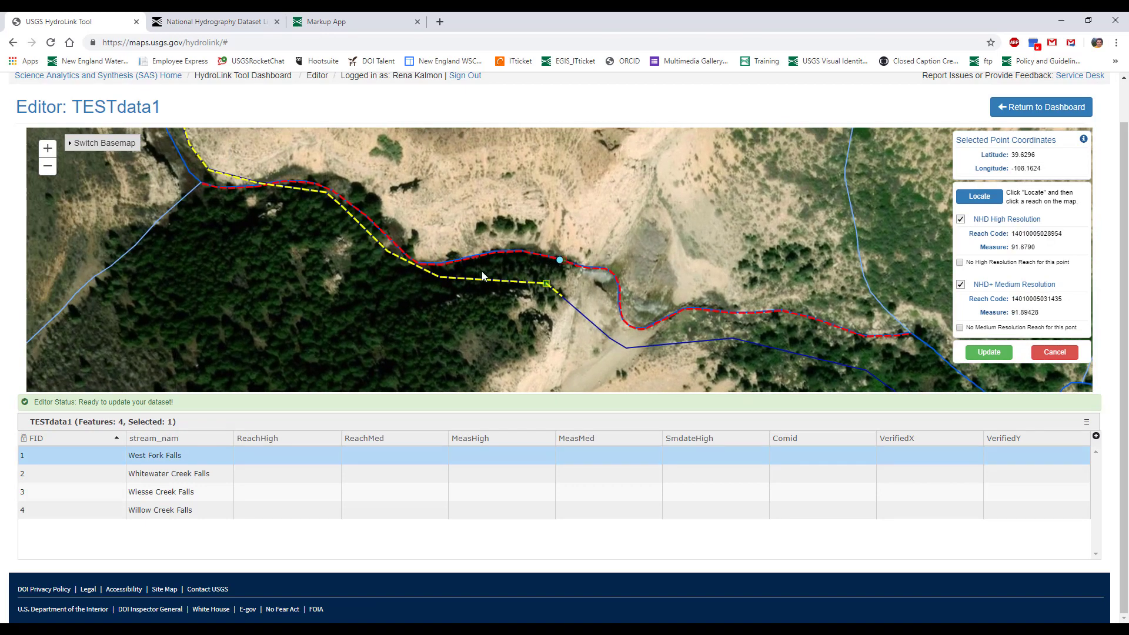
mouse_move(578, 295)
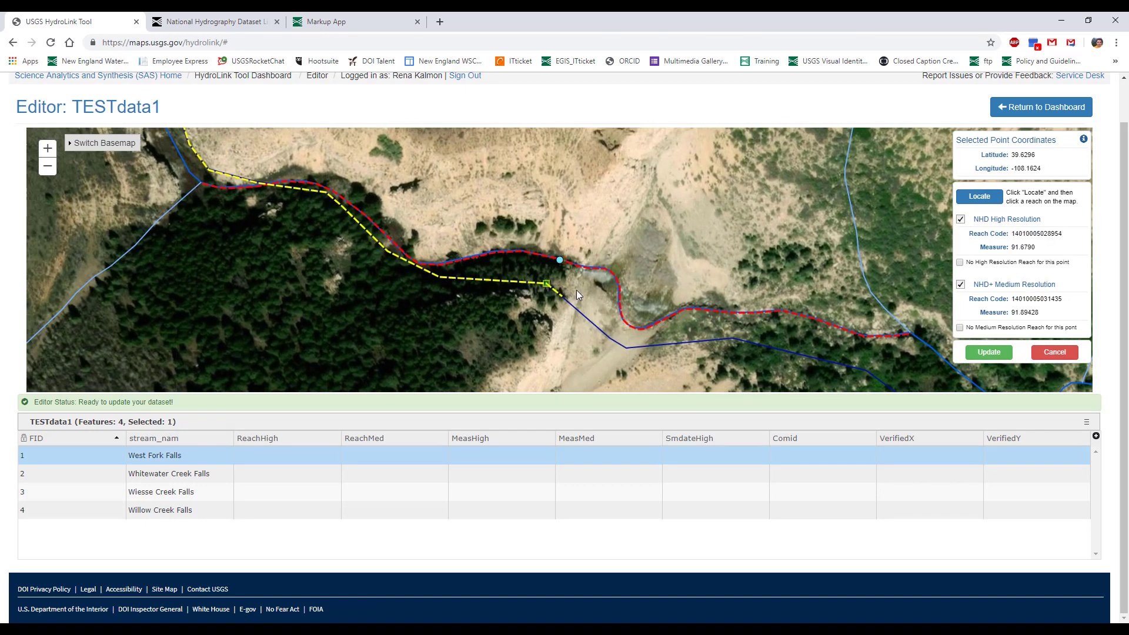
mouse_move(590, 296)
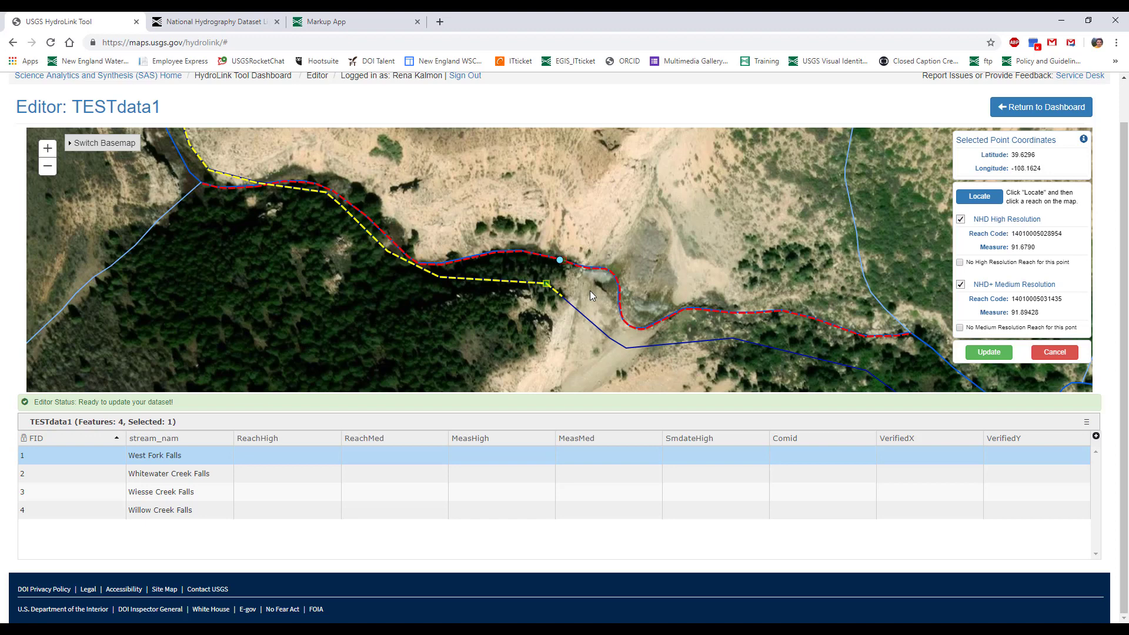
mouse_move(622, 296)
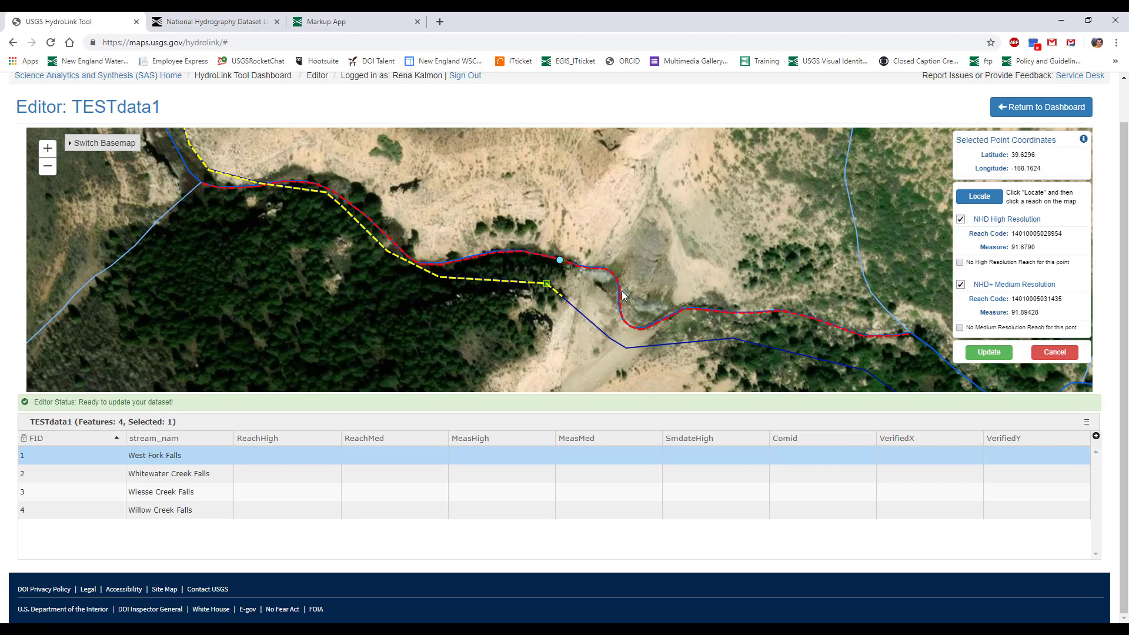
Step: Re-locate the reach, keeping the High Resolution link turned on for the point
click(961, 220)
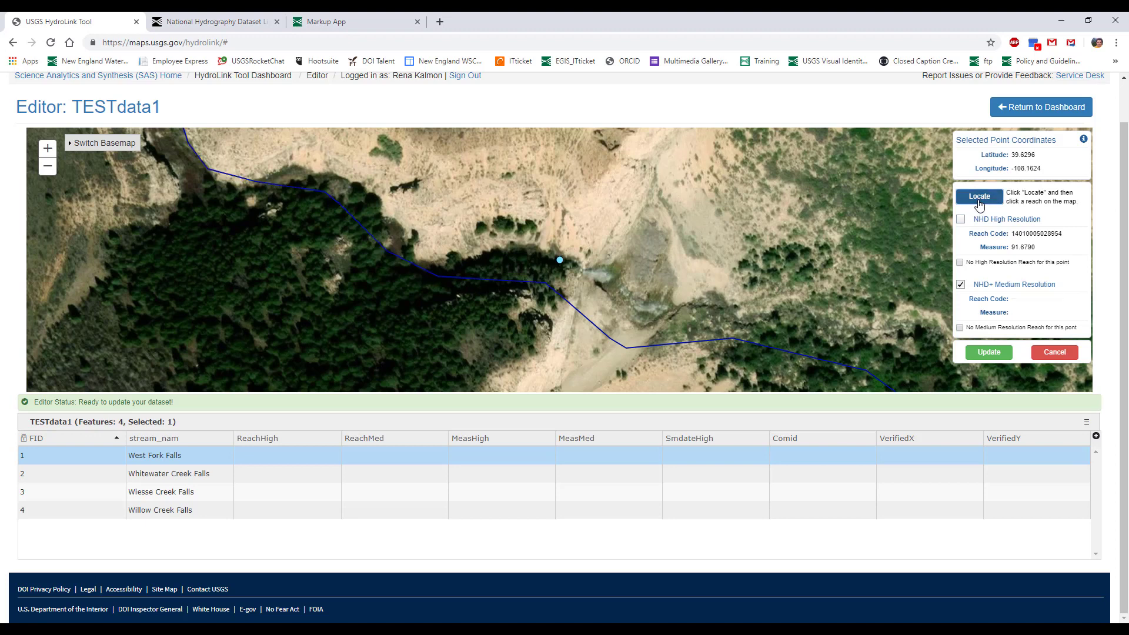
mouse_move(562, 295)
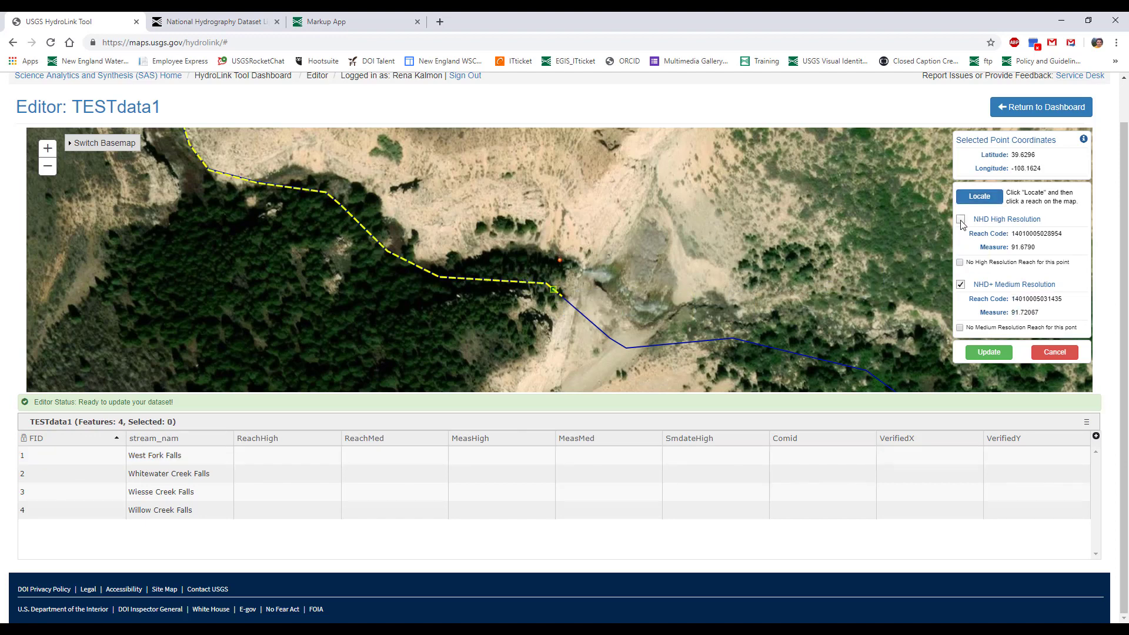
click(961, 219)
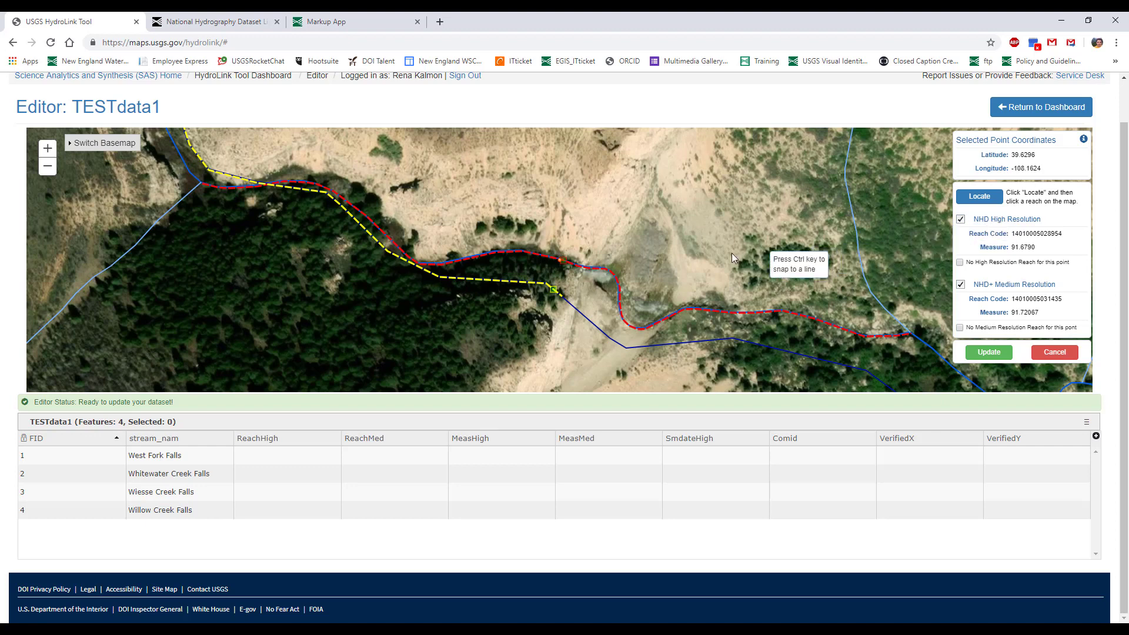
mouse_move(708, 259)
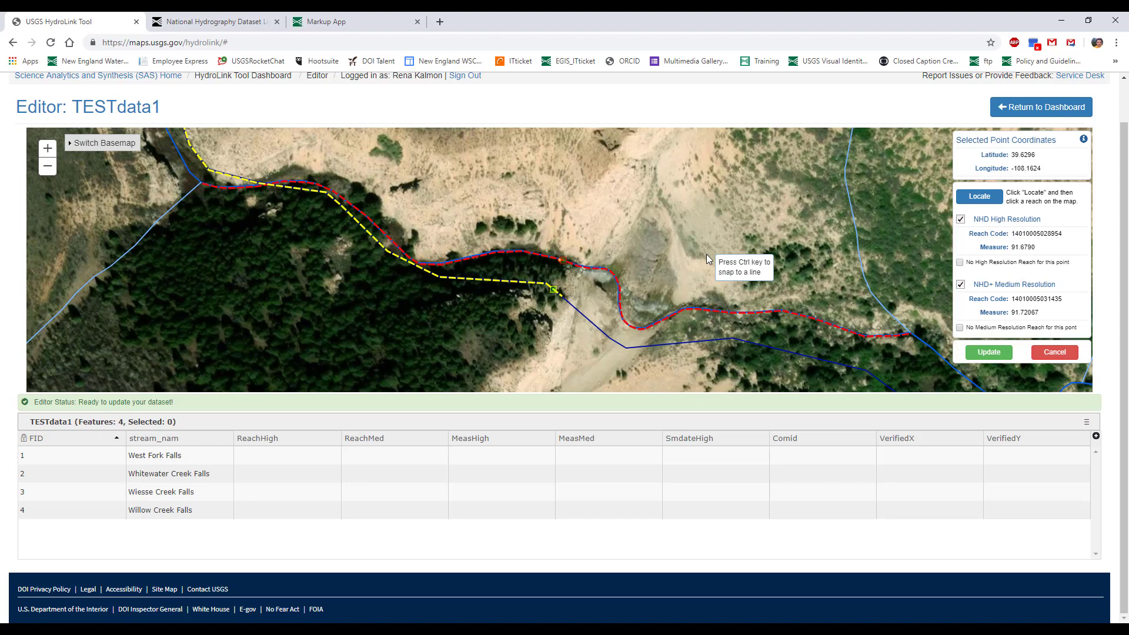
mouse_move(957, 329)
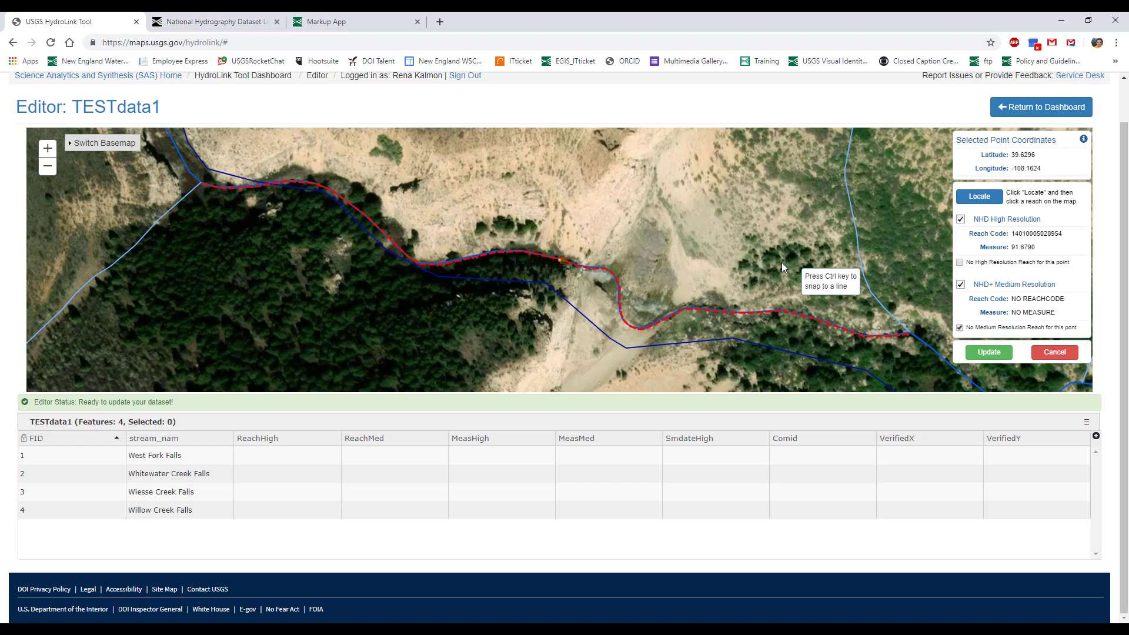
mouse_move(917, 360)
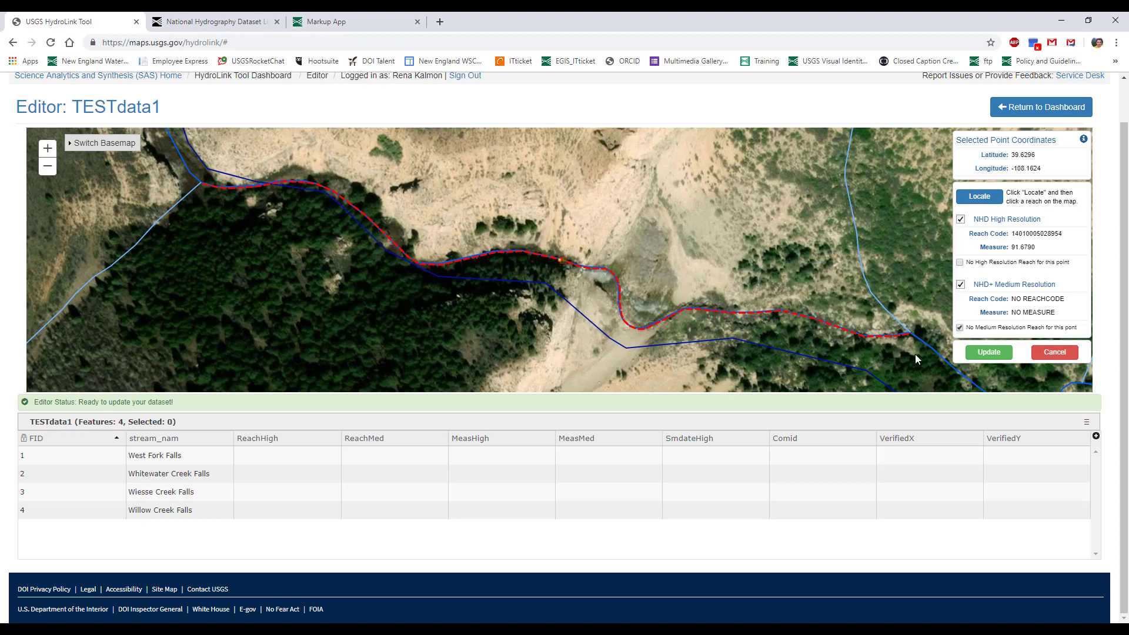
Step: Update the West Fork Falls row with its reach codes, measures and verified coordinates
click(988, 352)
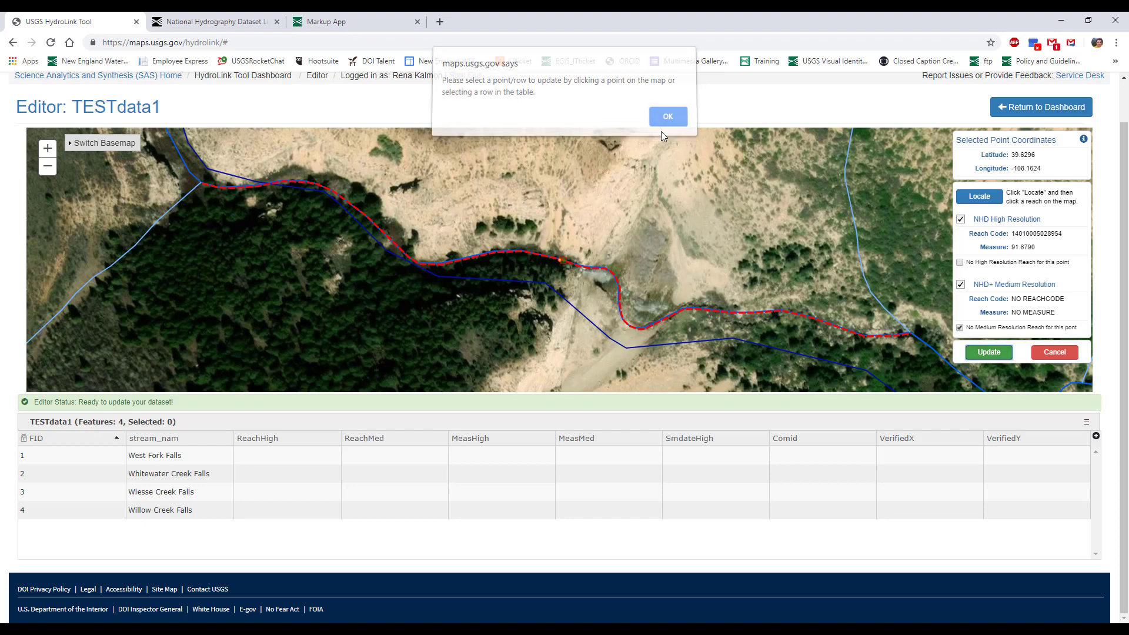
click(667, 117)
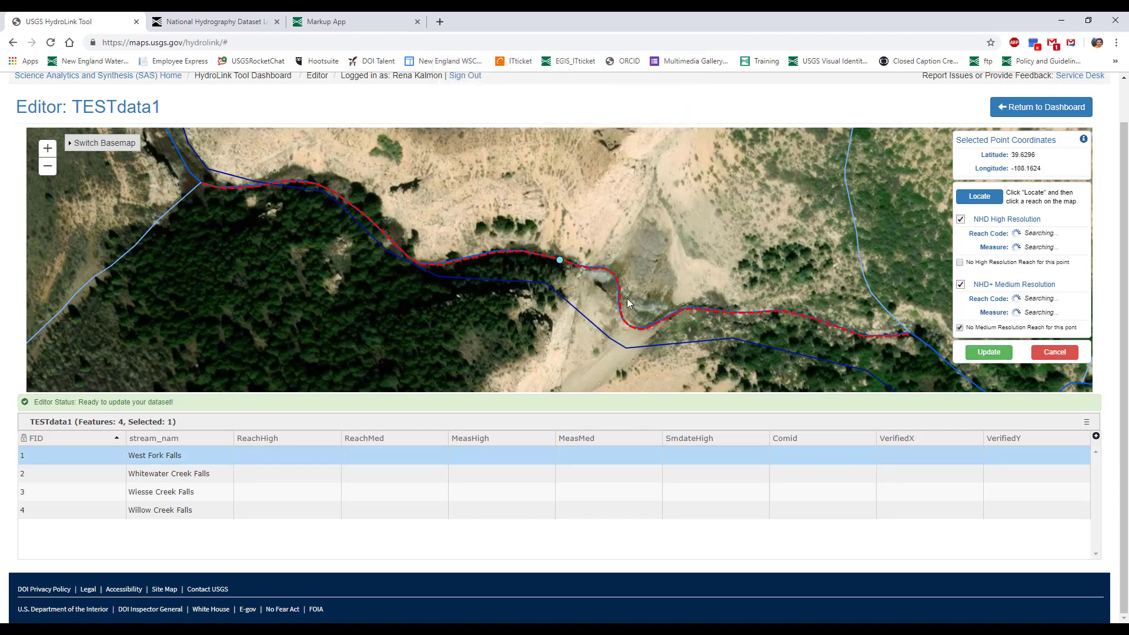
click(988, 351)
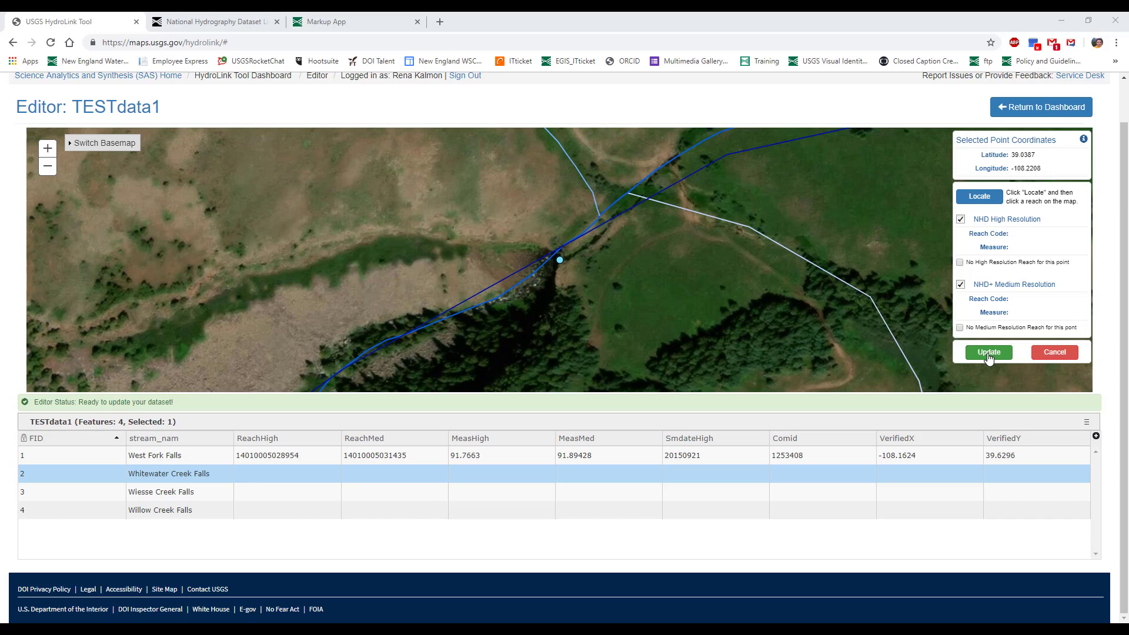
mouse_move(999, 325)
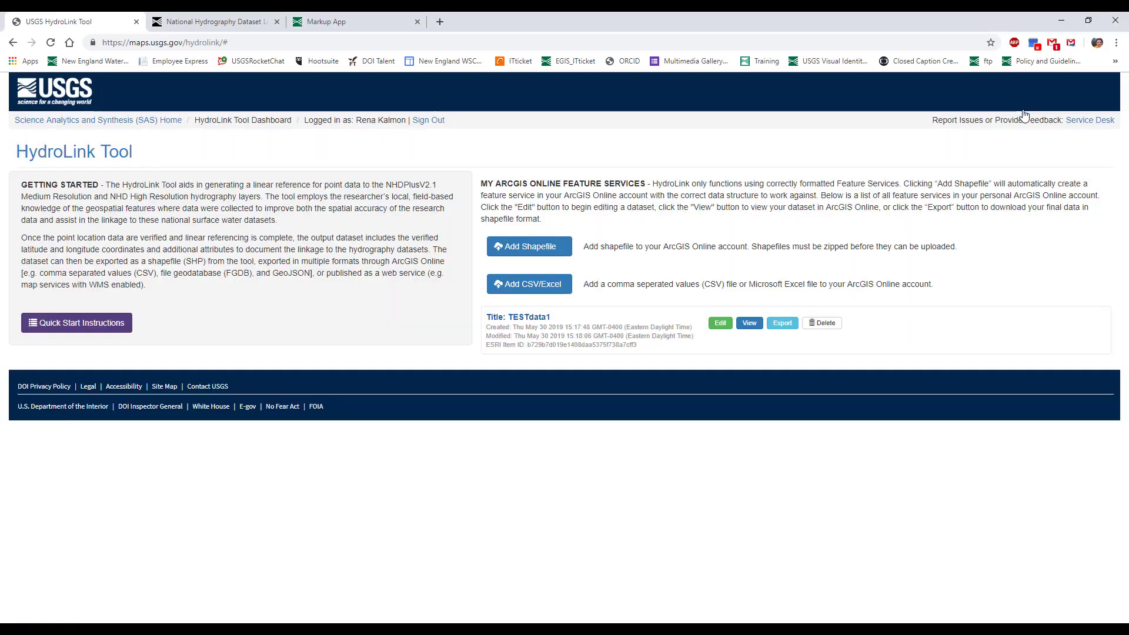
mouse_move(963, 294)
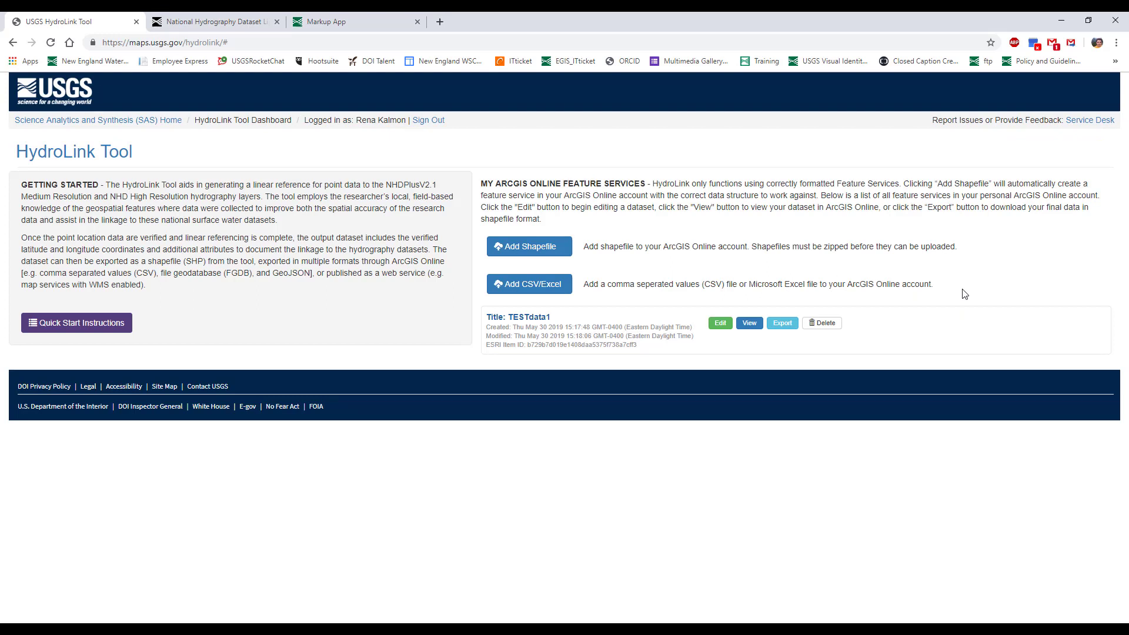
click(783, 323)
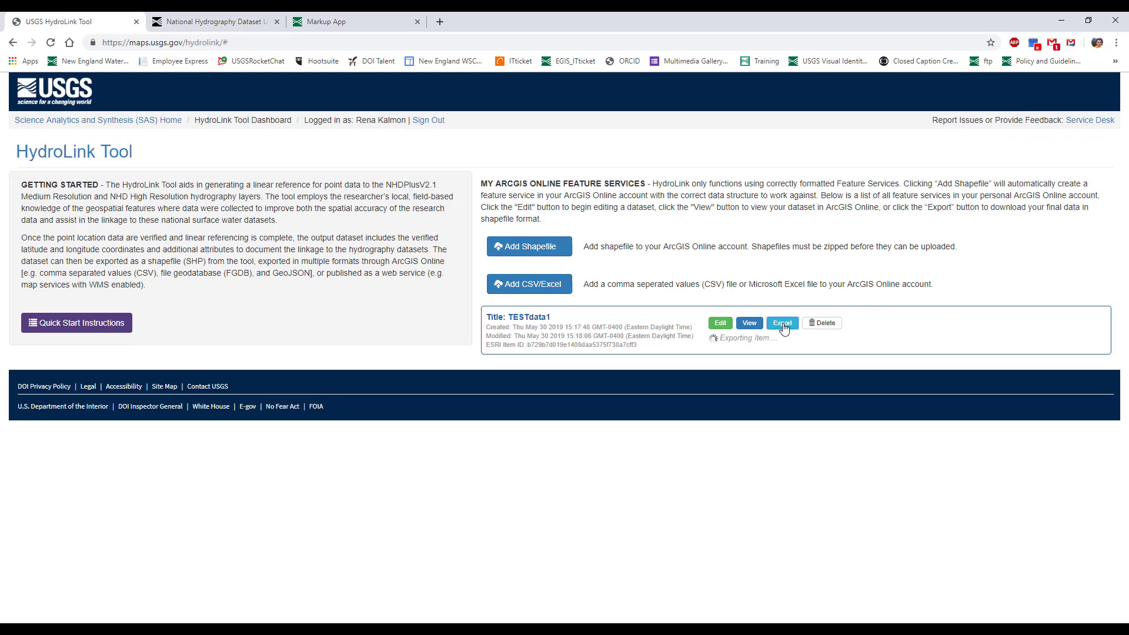
click(781, 322)
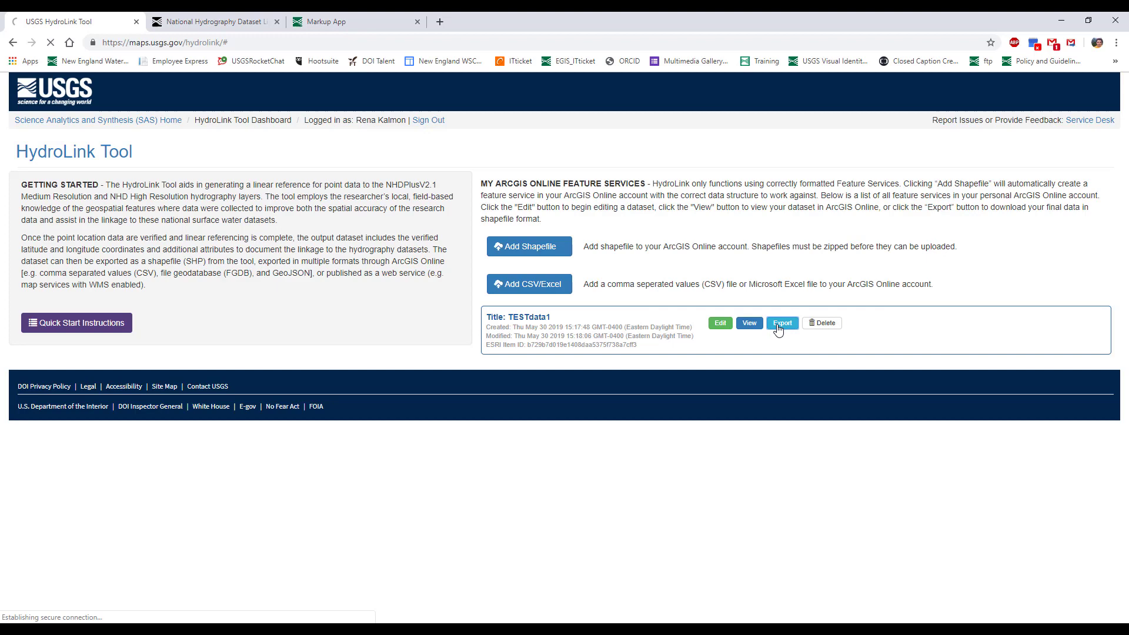
click(783, 323)
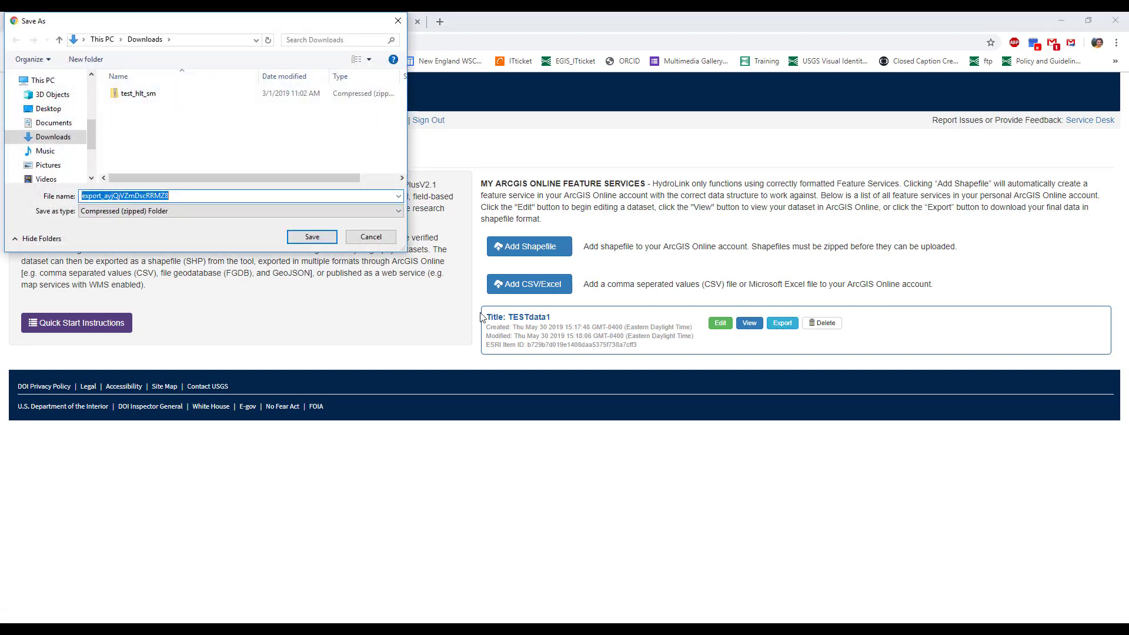
mouse_move(413, 316)
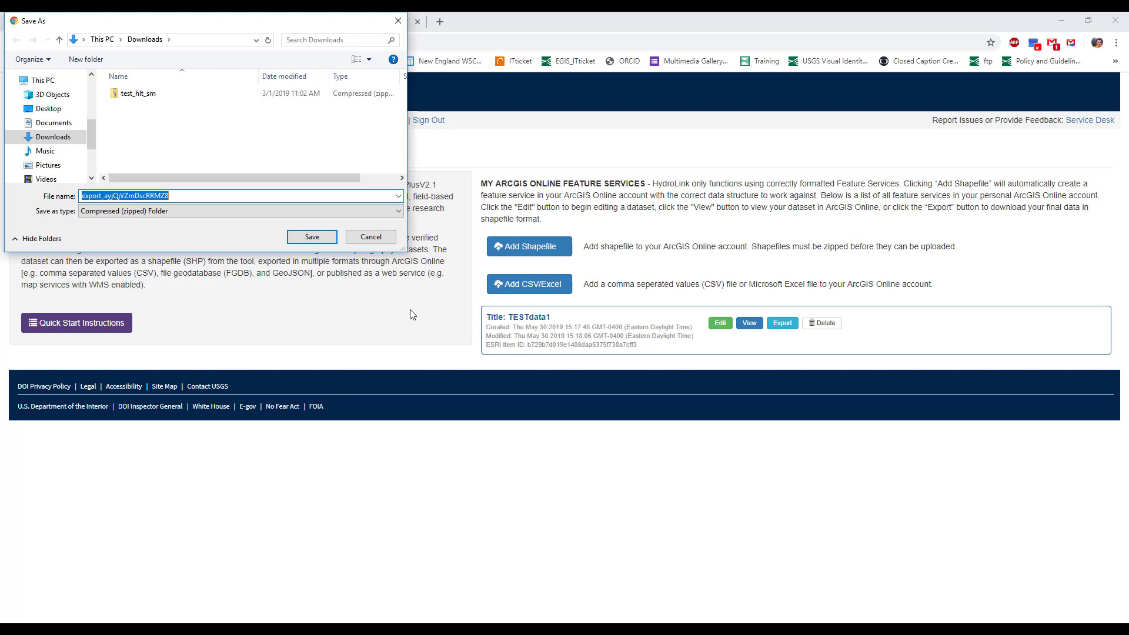
mouse_move(397, 21)
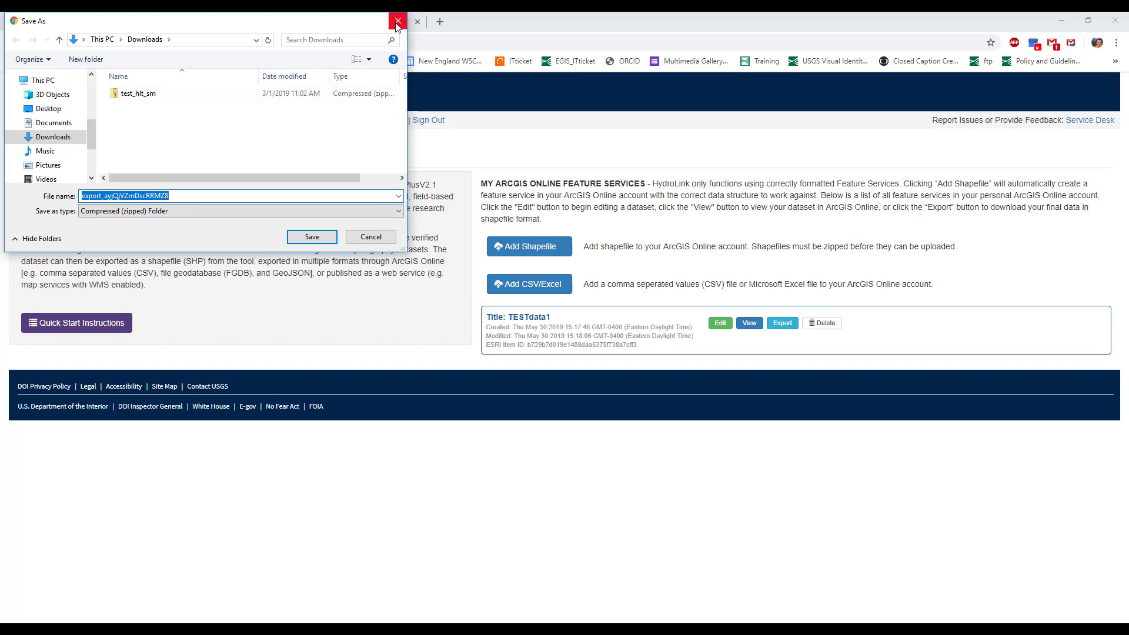
click(397, 21)
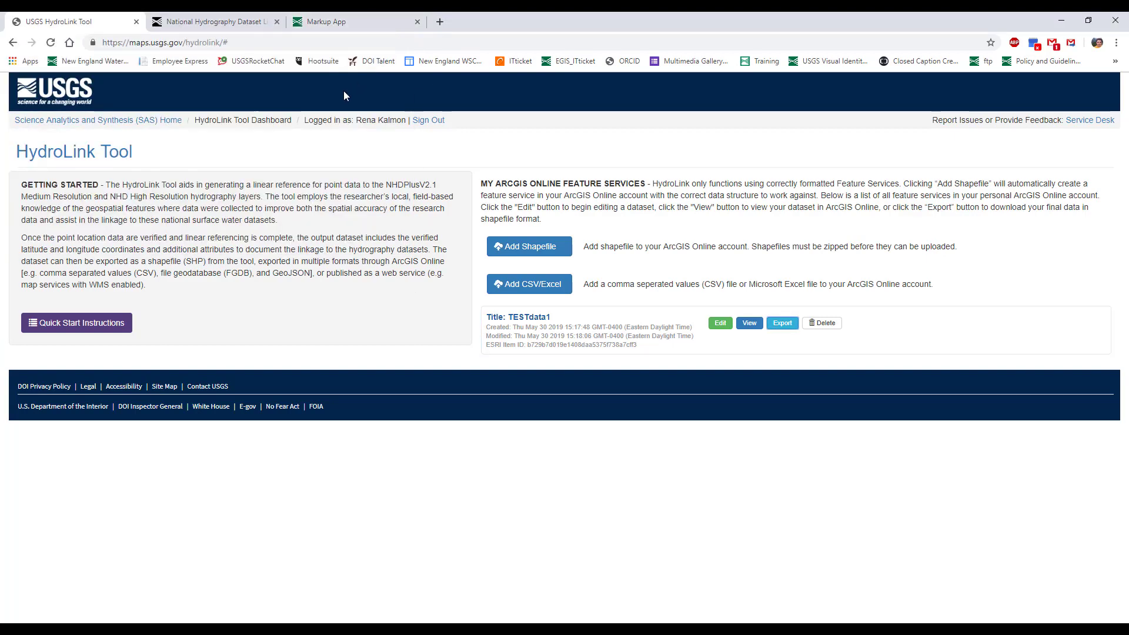
click(214, 22)
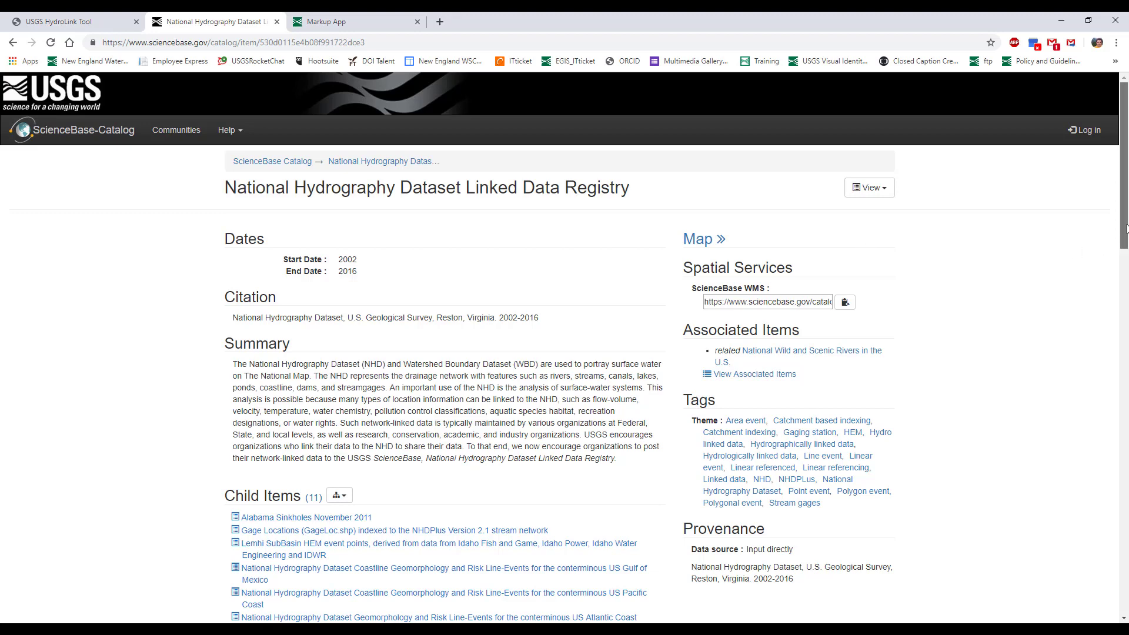
Step: Review the registry page's Attached Files, then bring up the Markup App Help Document panel
scroll(down, 3)
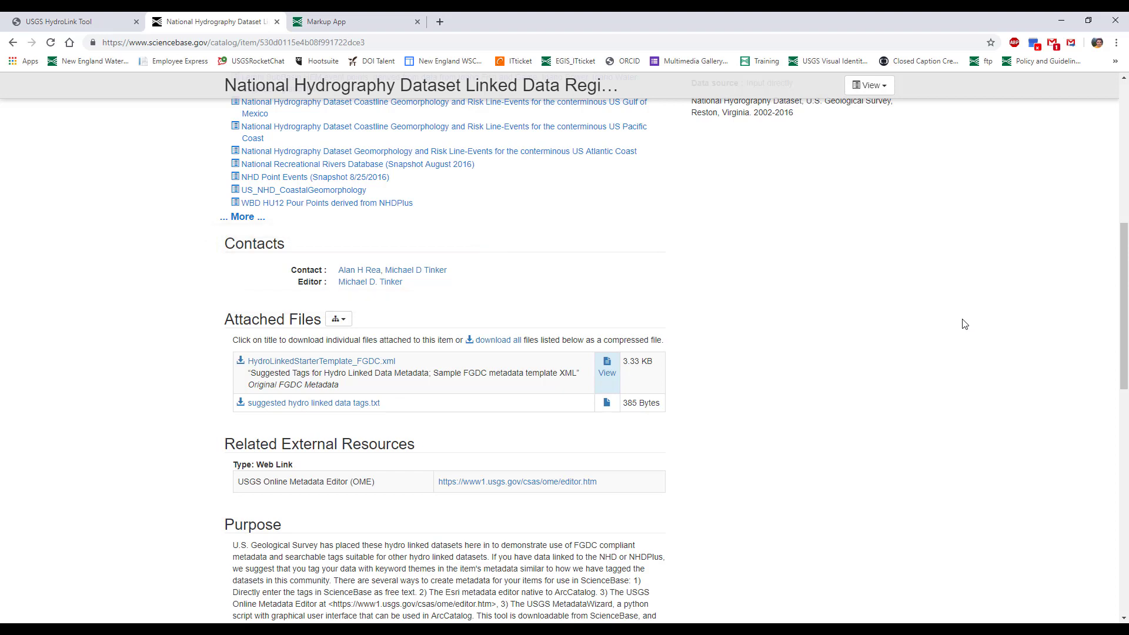
mouse_move(650, 188)
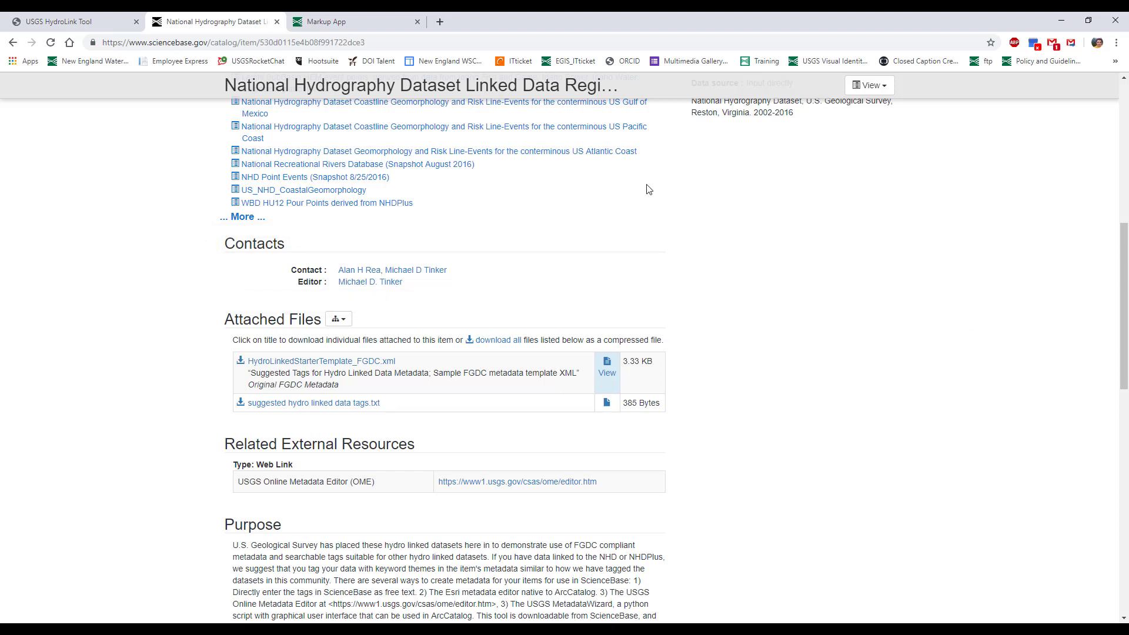
click(353, 21)
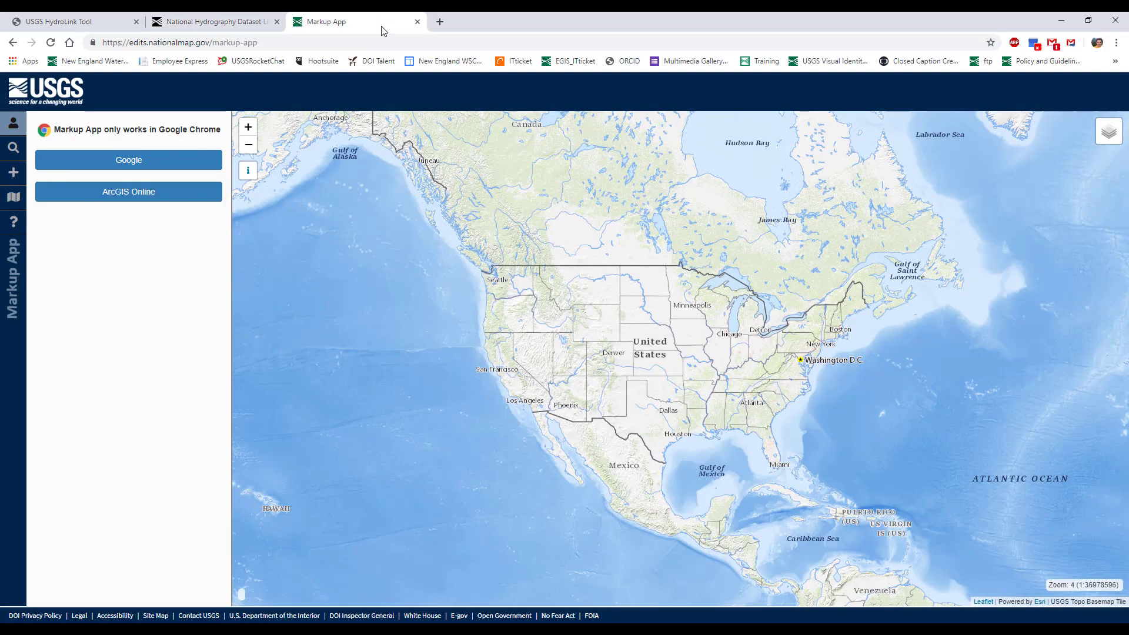
click(13, 222)
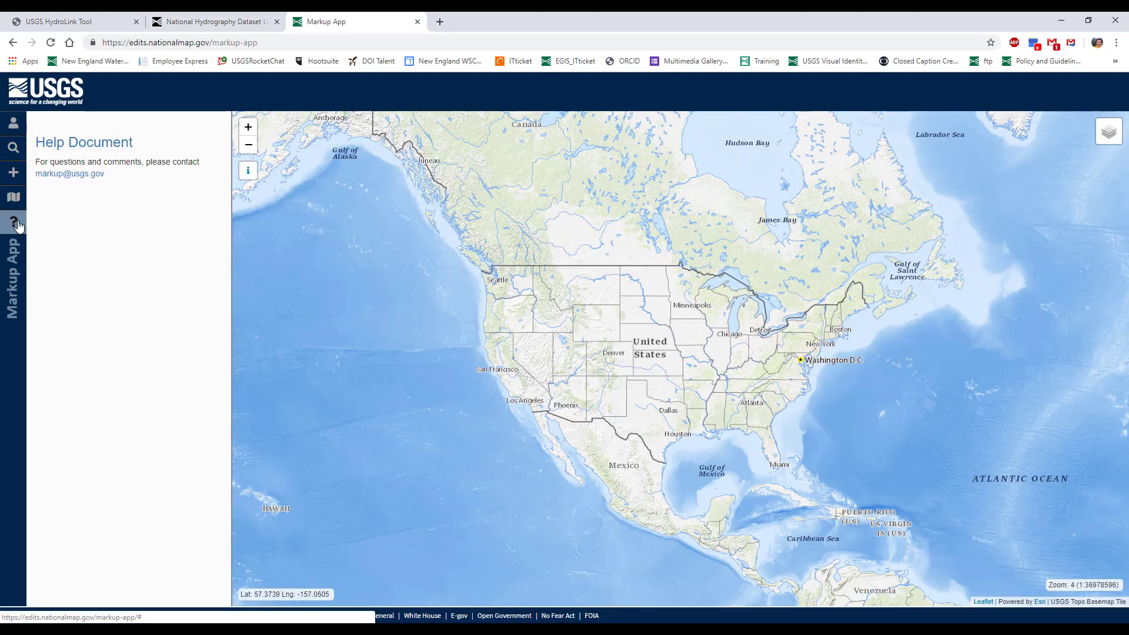